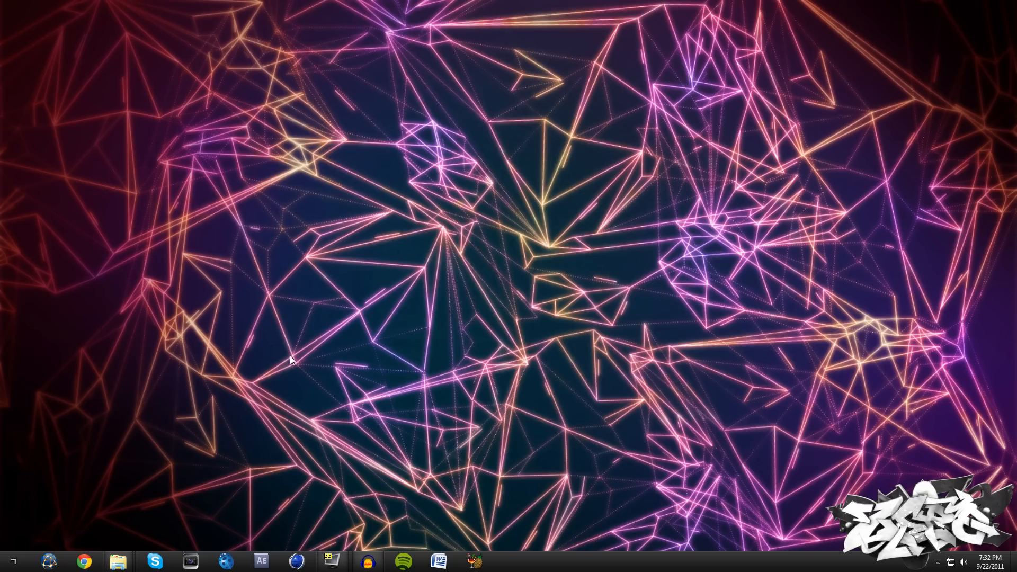
mouse_move(256, 429)
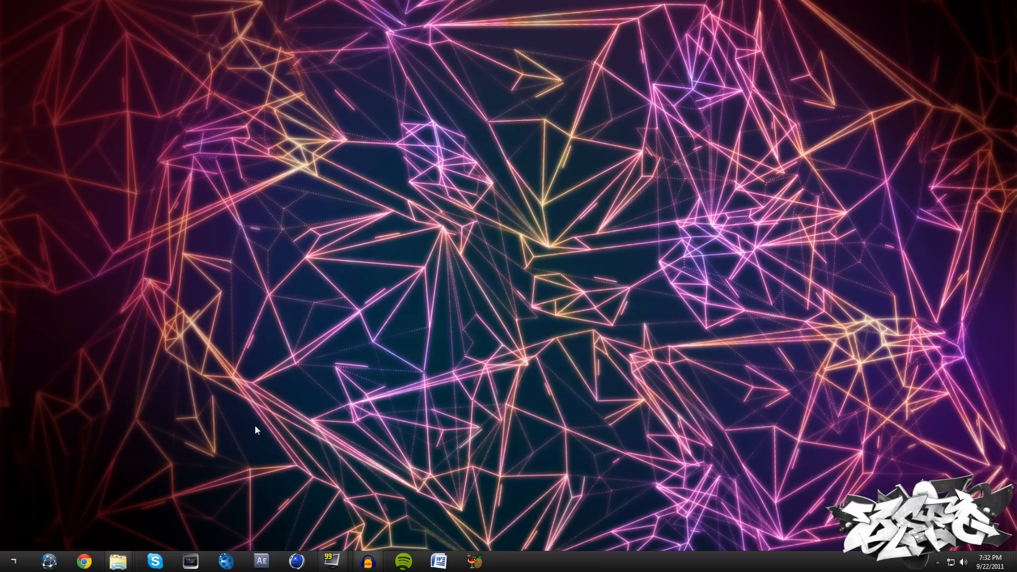
mouse_move(118, 561)
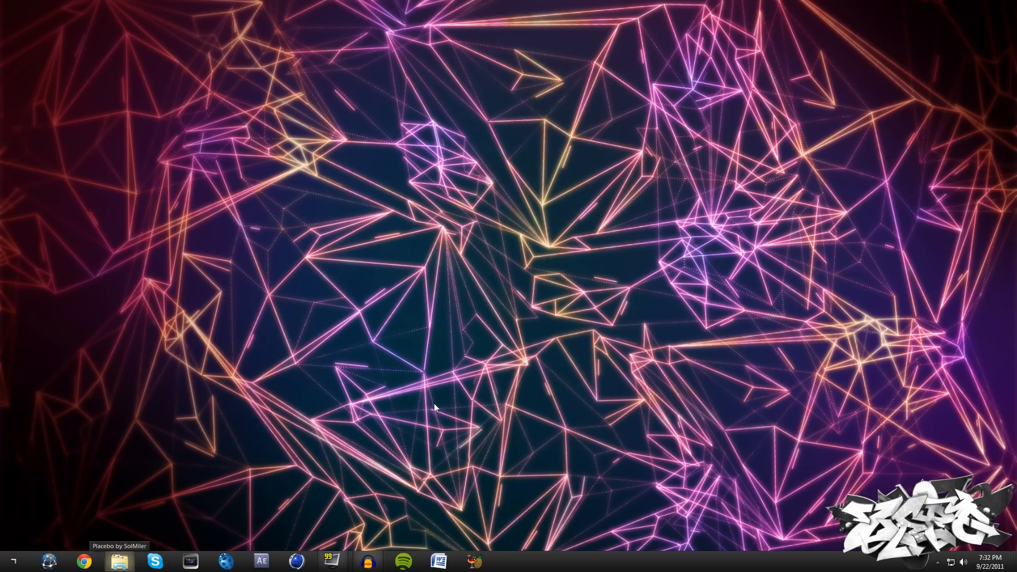
mouse_move(564, 452)
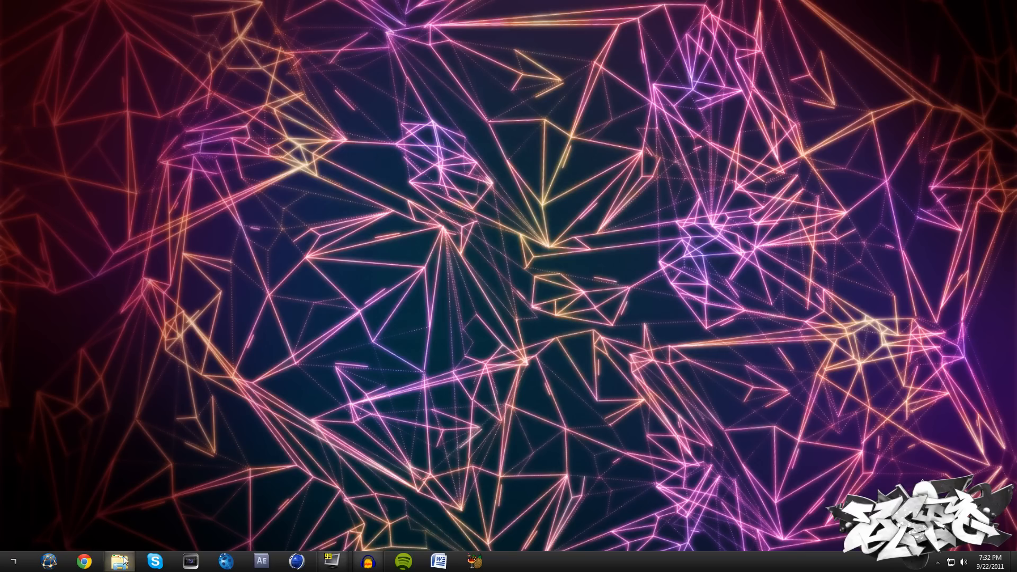
Show the Placebo by SolMiler folder and select its READ ME.pdf file
left_click(120, 561)
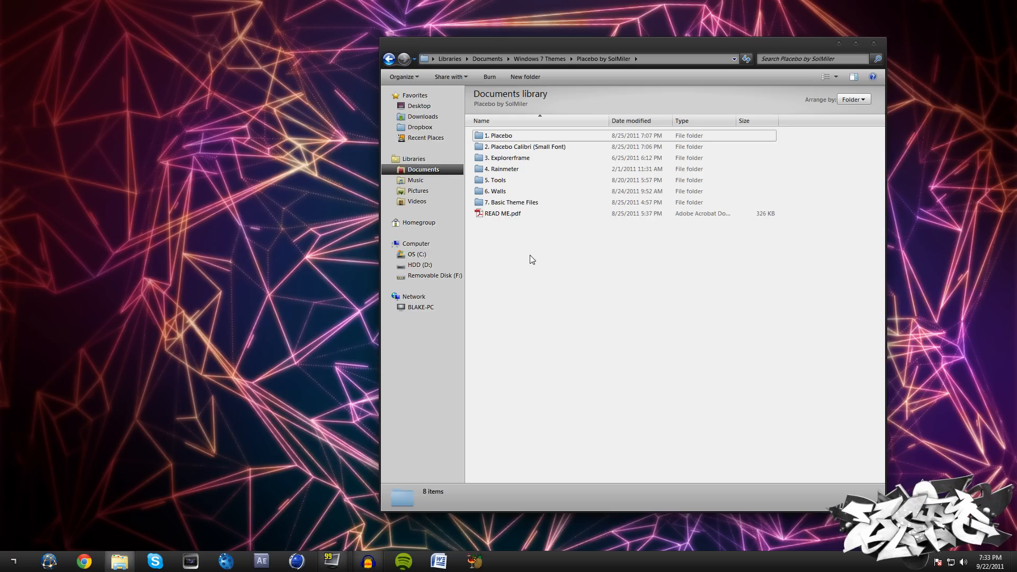
mouse_move(488, 345)
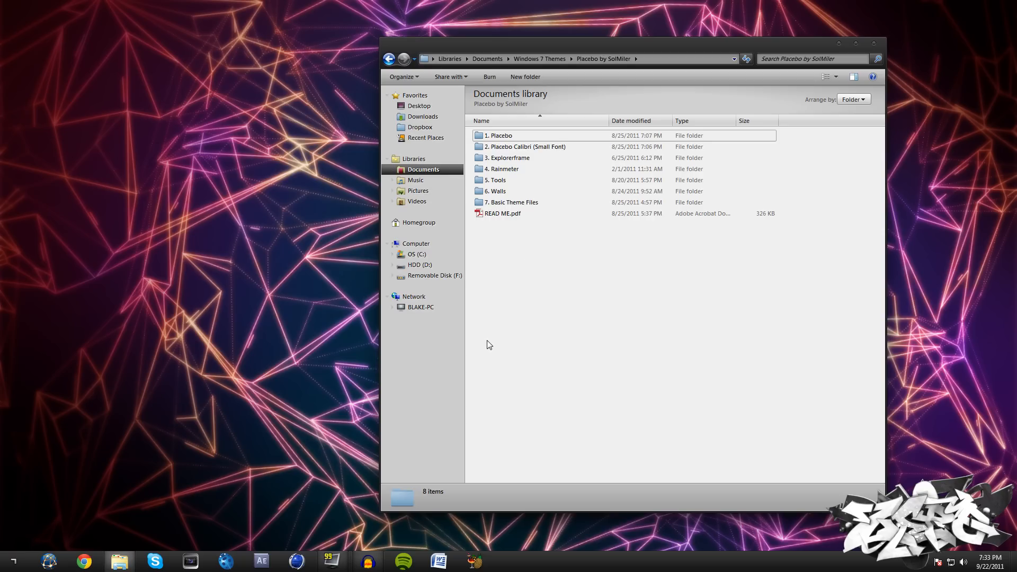
left_click(512, 202)
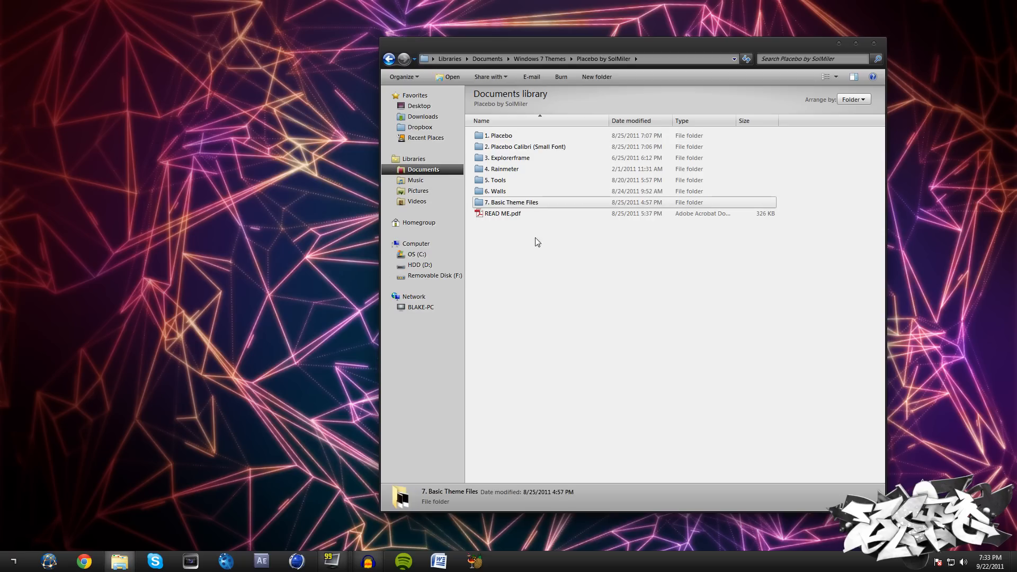
left_click(499, 135)
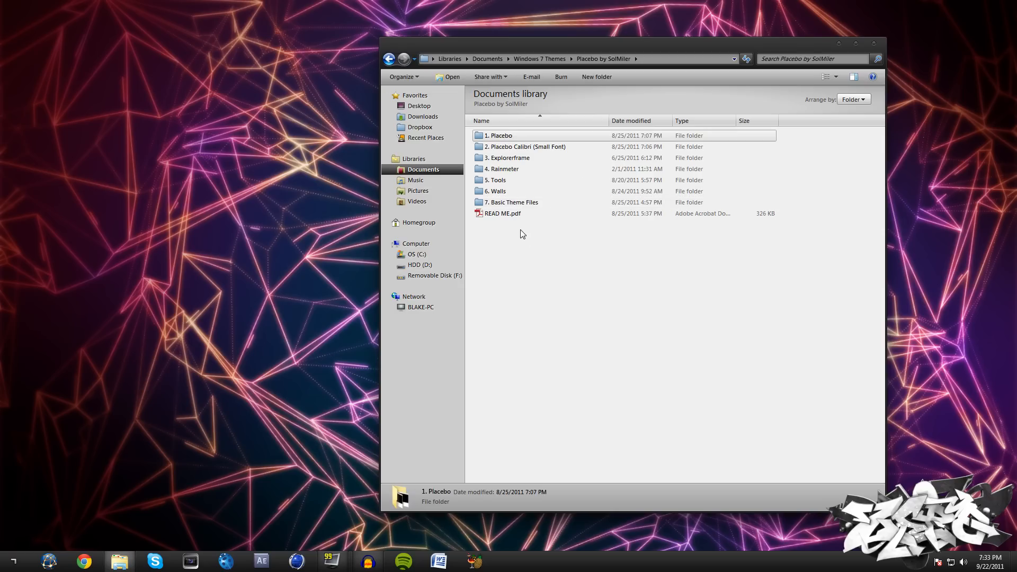
mouse_move(531, 209)
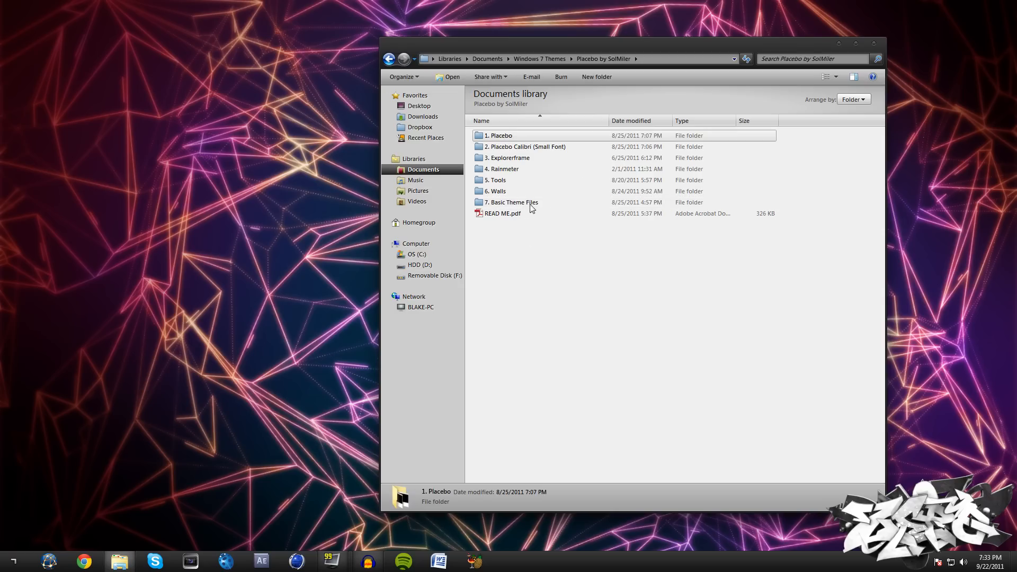
mouse_move(496, 223)
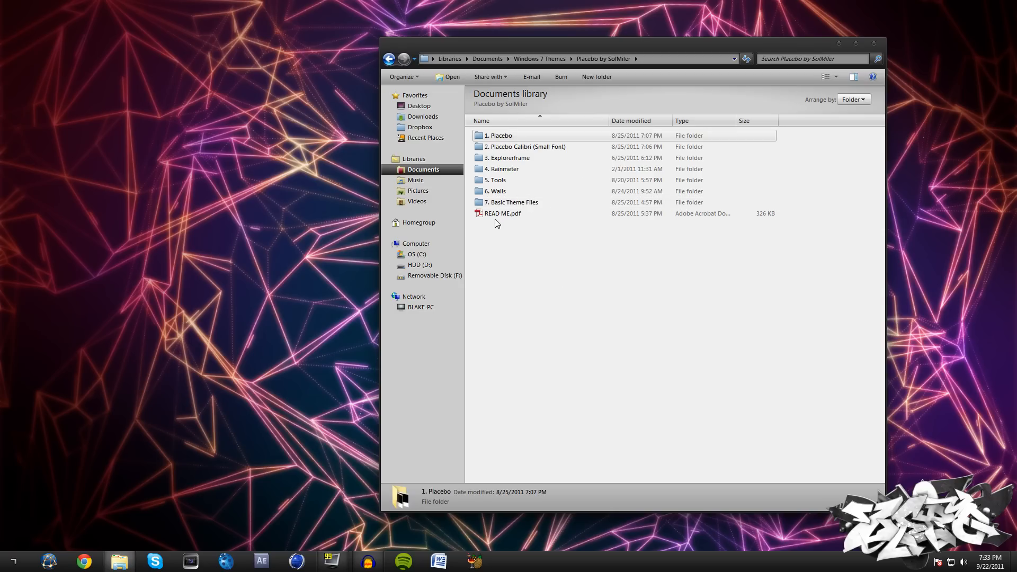
mouse_move(501, 213)
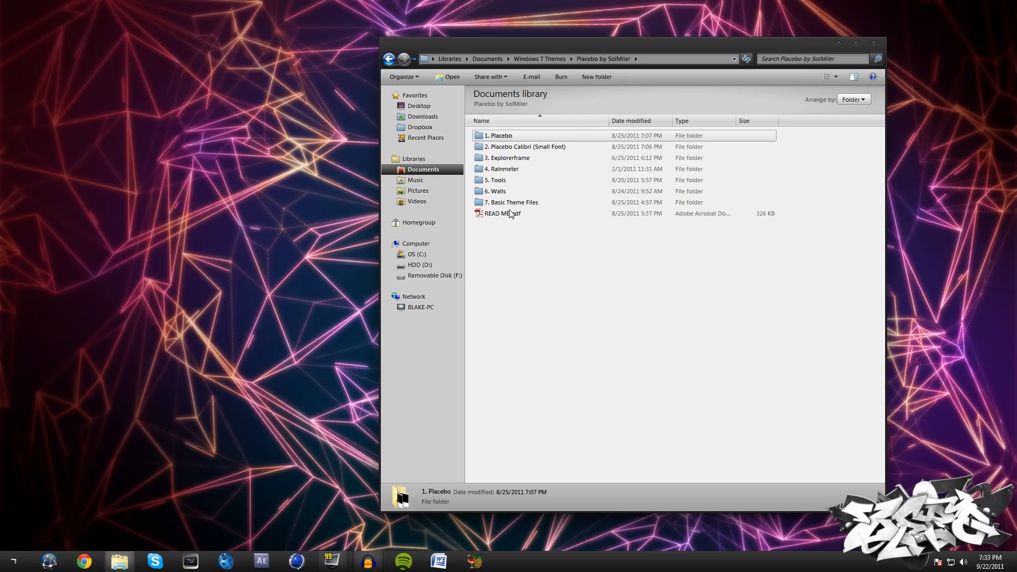
mouse_move(504, 213)
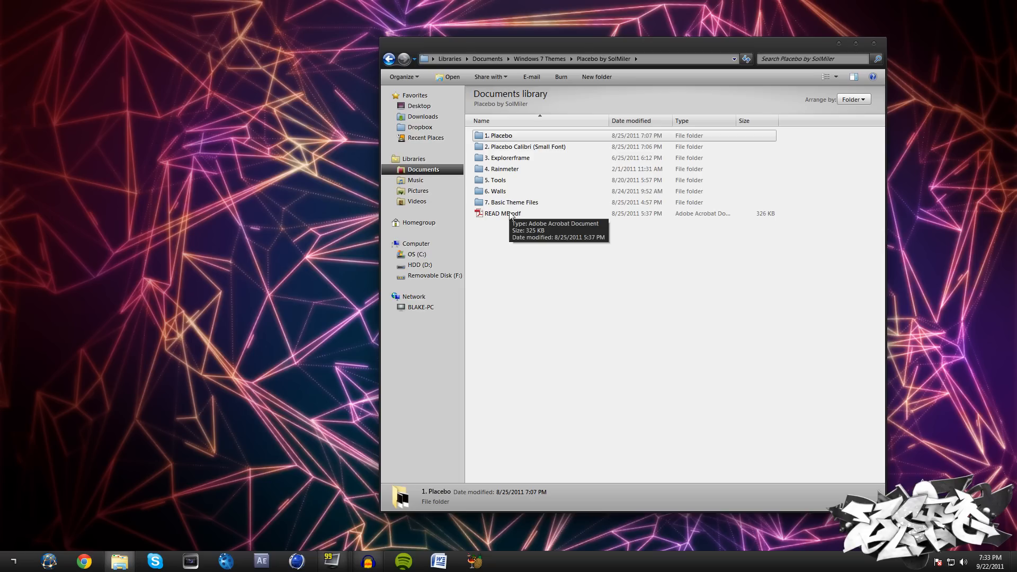
left_click_drag(632, 43, 613, 28)
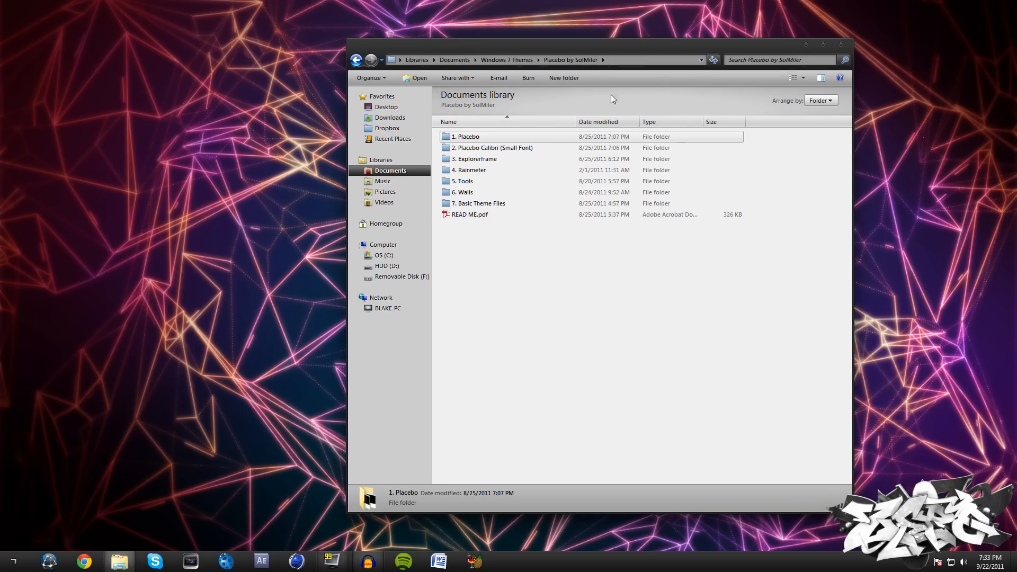
mouse_move(561, 73)
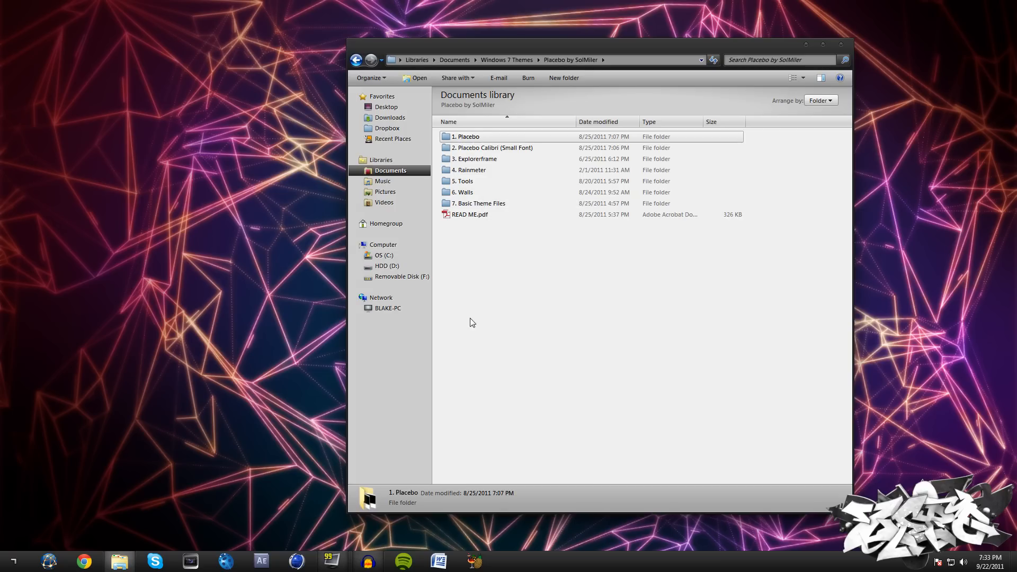
mouse_move(568, 447)
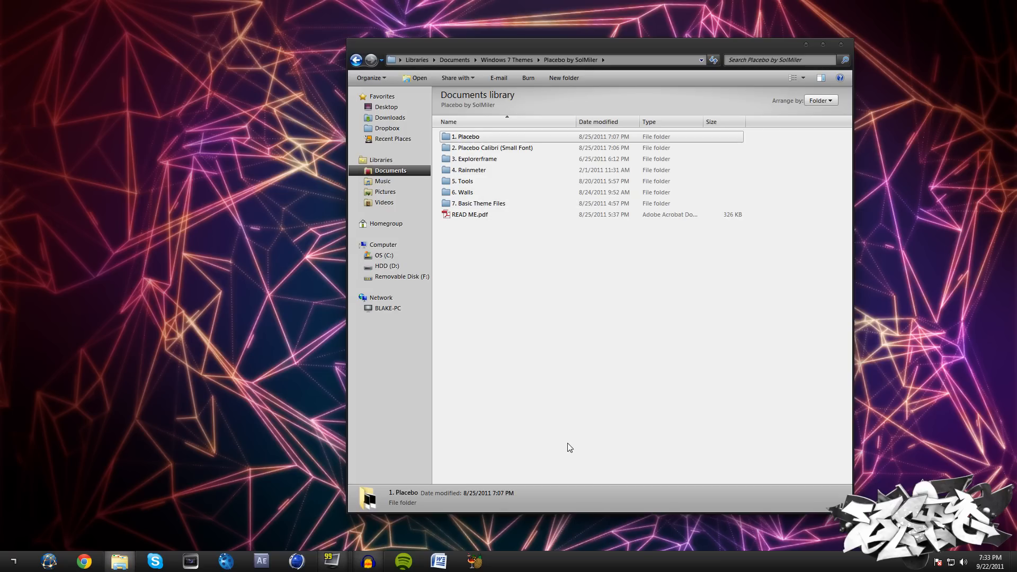
mouse_move(461, 400)
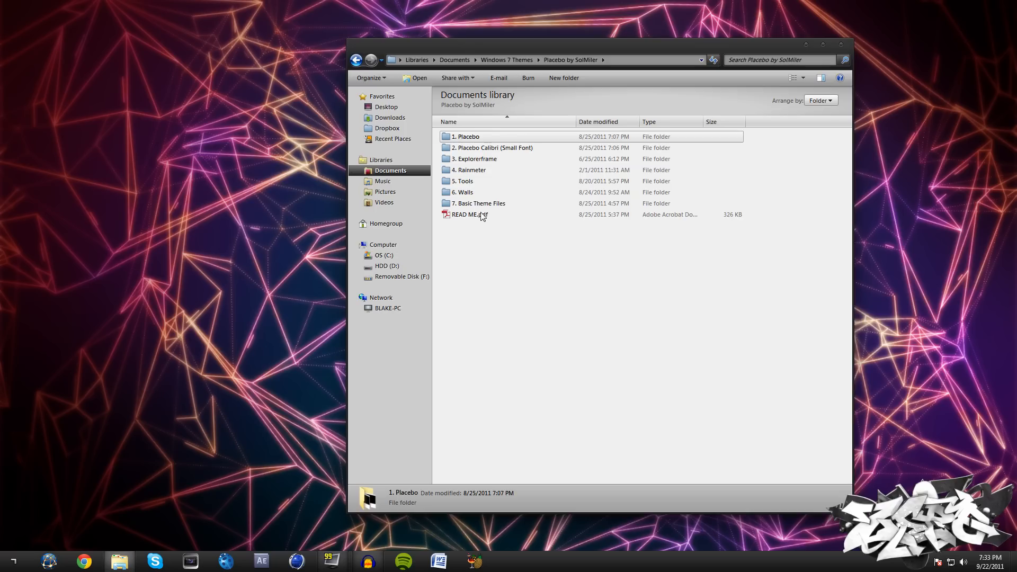
mouse_move(464, 215)
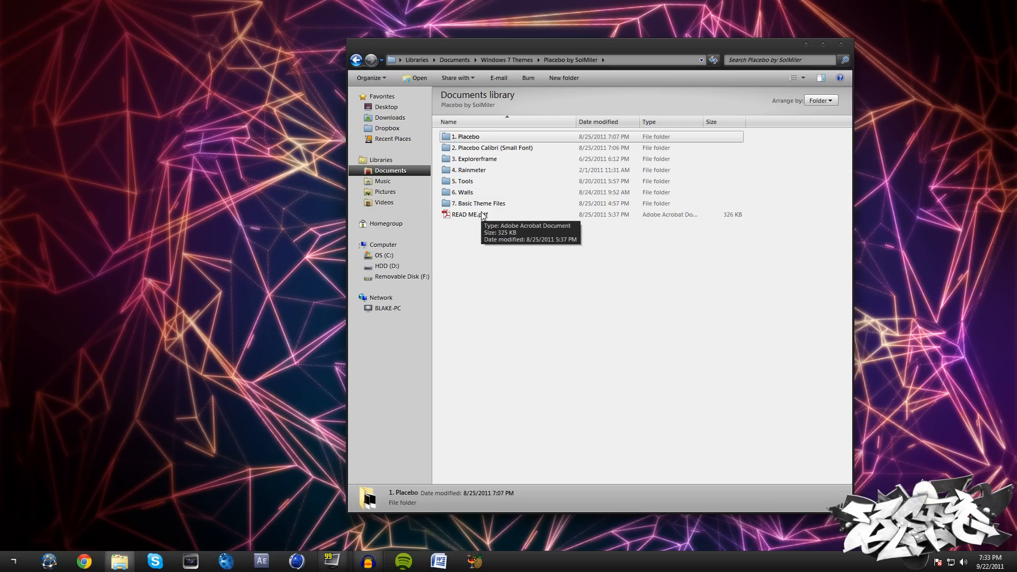
left_click(469, 214)
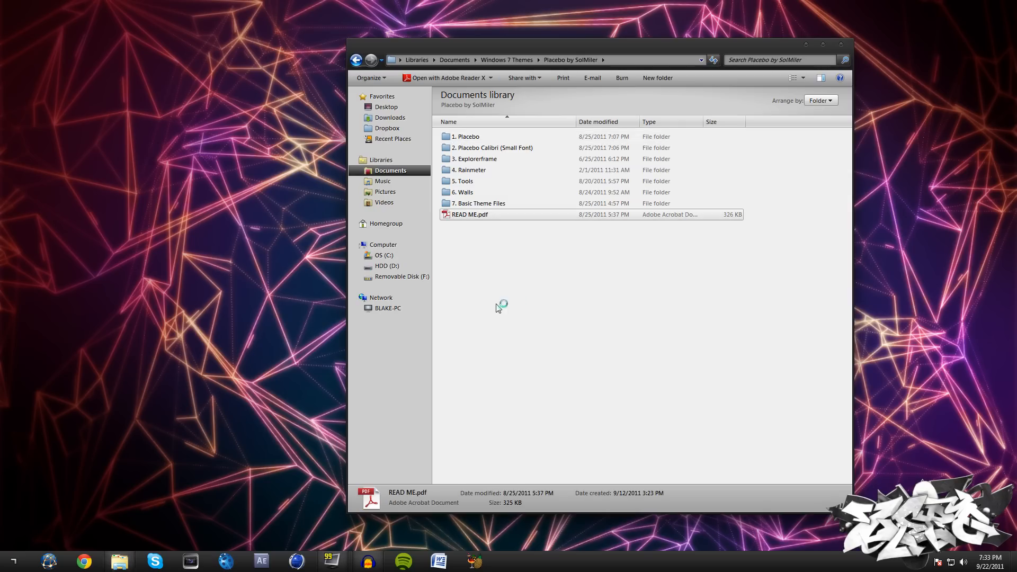
Read the READ ME.pdf guide in Adobe Reader through its Installation and System Files pages
double_click(469, 214)
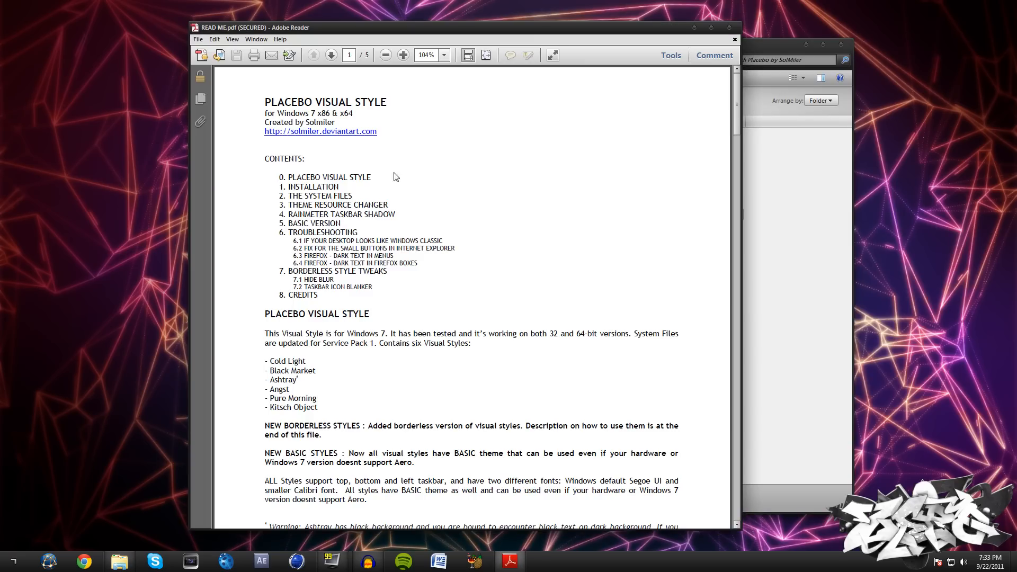
scroll("down", 3)
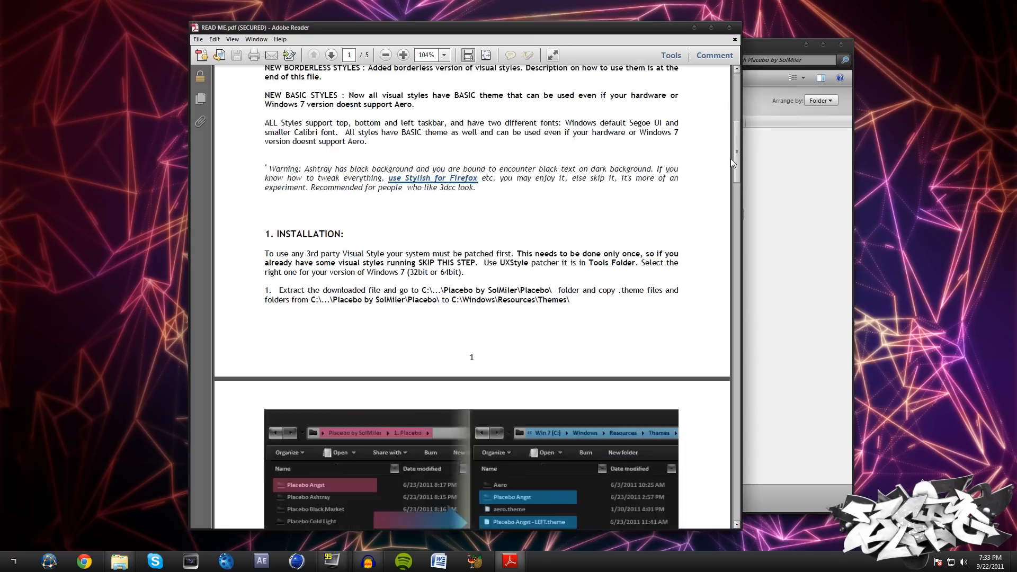
scroll("down", 3)
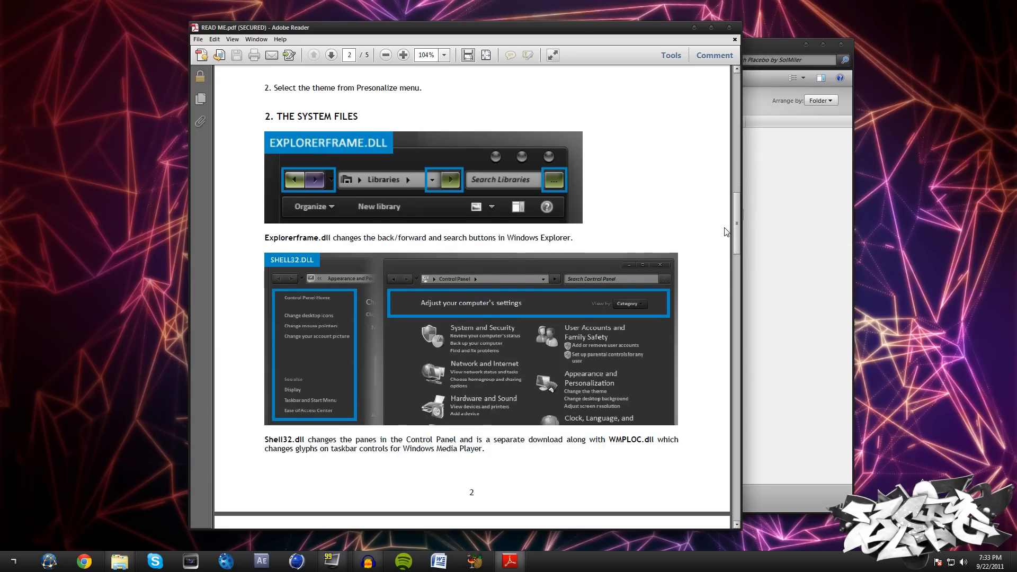
scroll("down", 3)
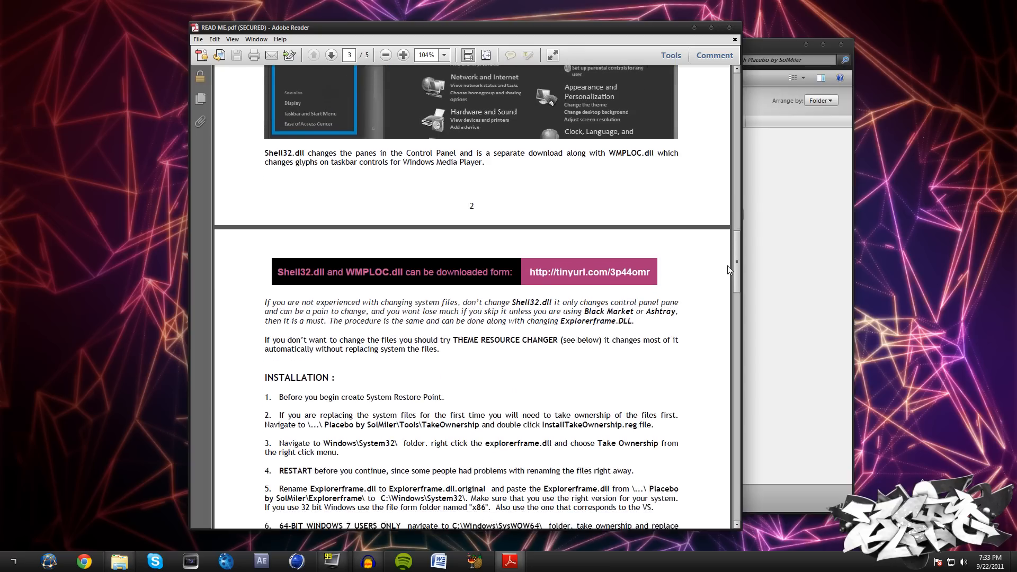
scroll("down", 3)
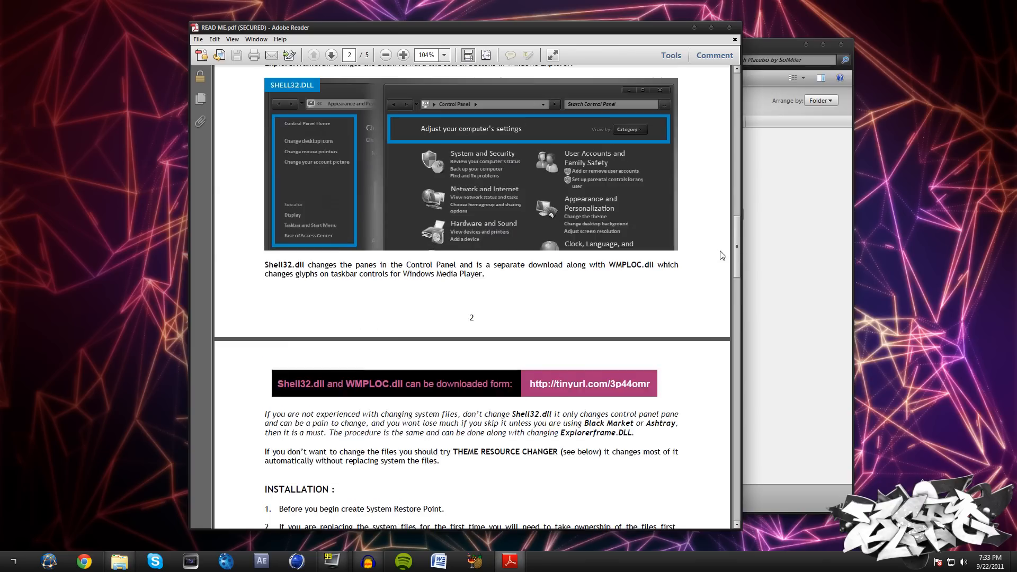
scroll("down", 3)
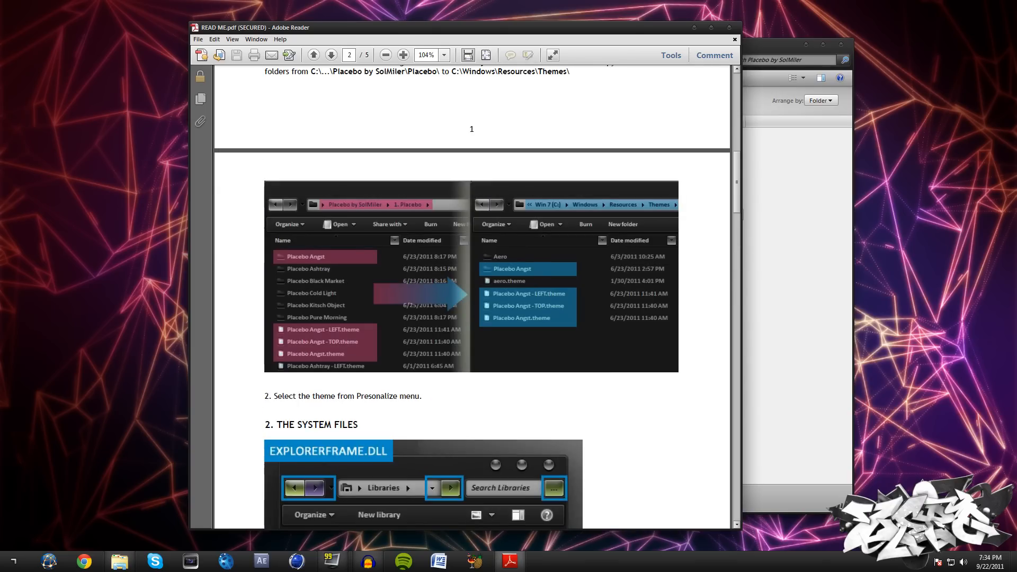
mouse_move(693, 31)
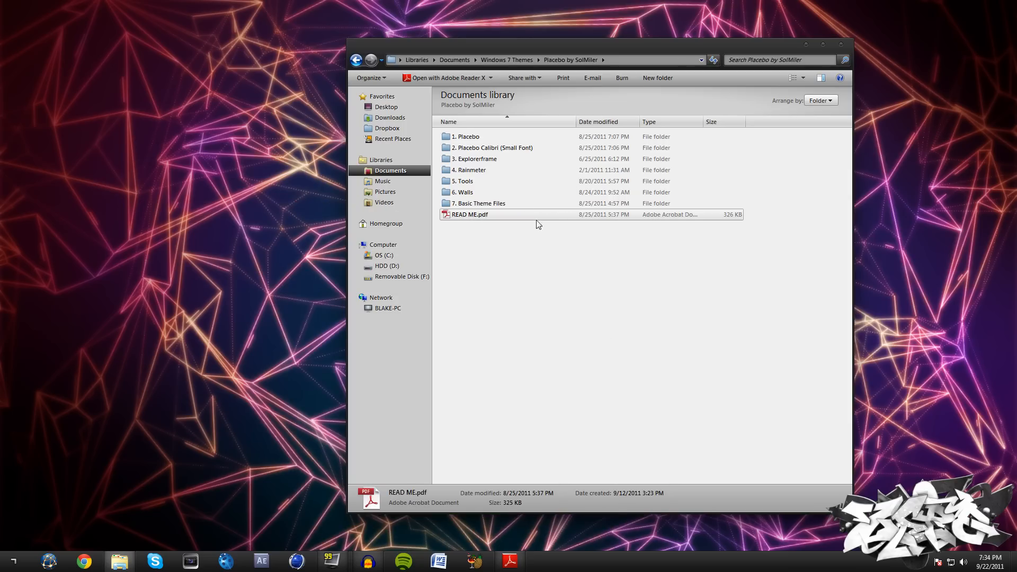
mouse_move(493, 143)
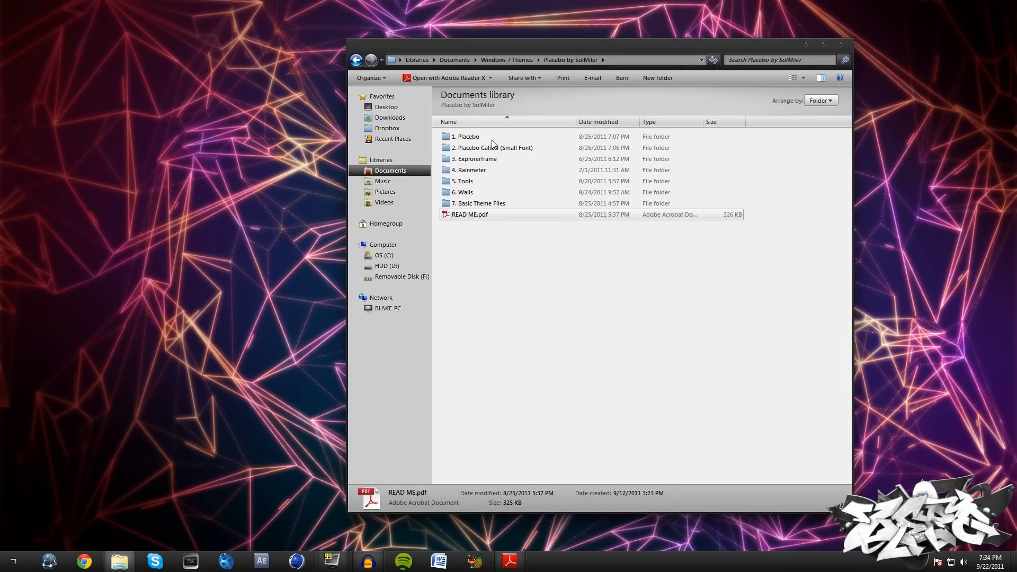
mouse_move(488, 204)
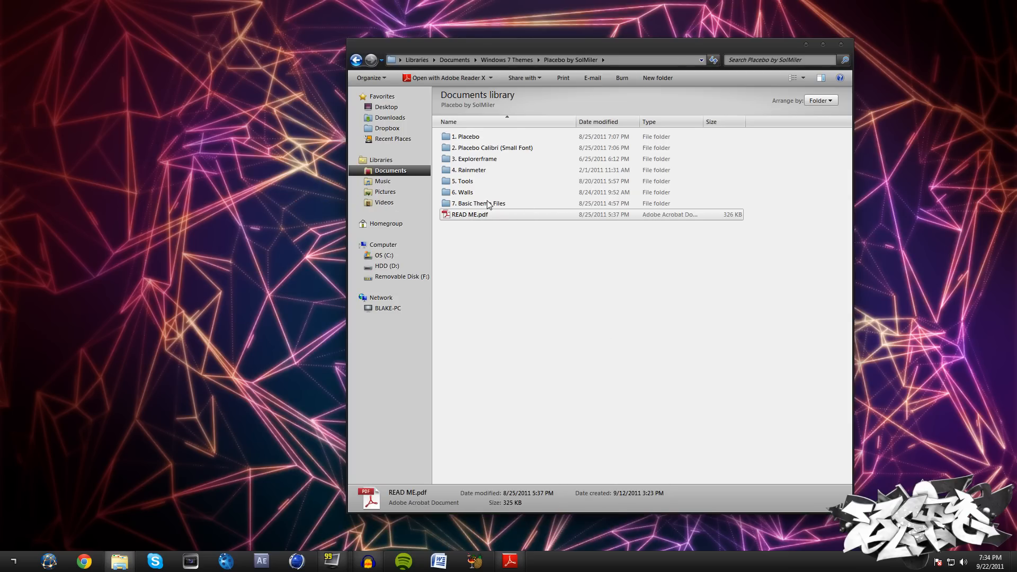
Enter the 1. Placebo folder and select all 36 theme folders and files
double_click(482, 204)
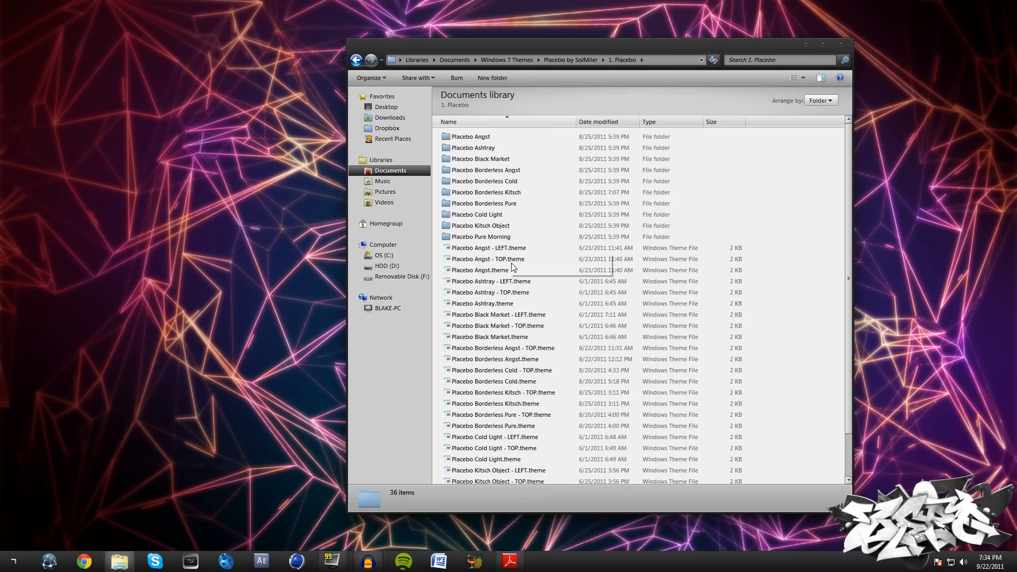
left_click(356, 60)
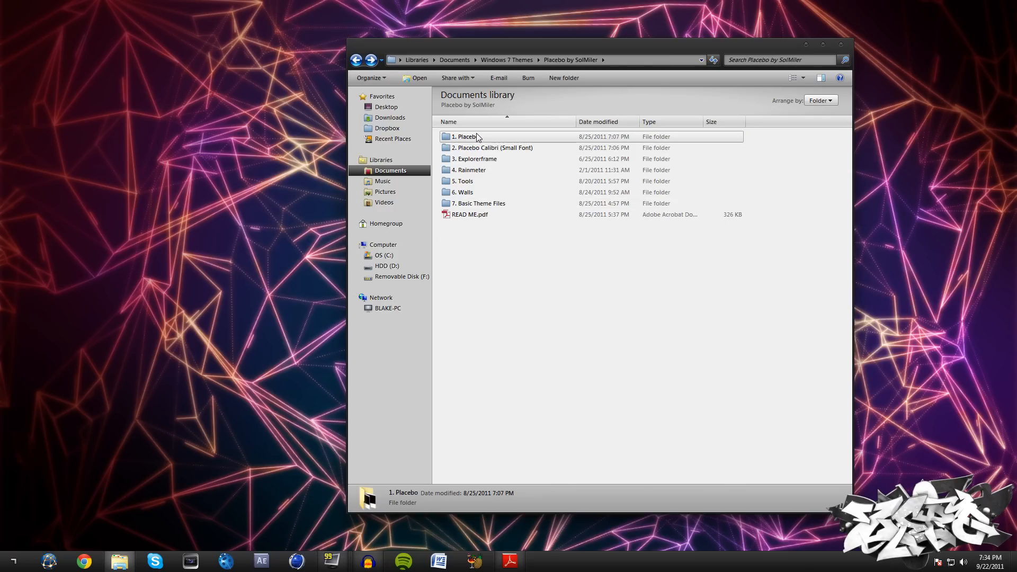
double_click(467, 137)
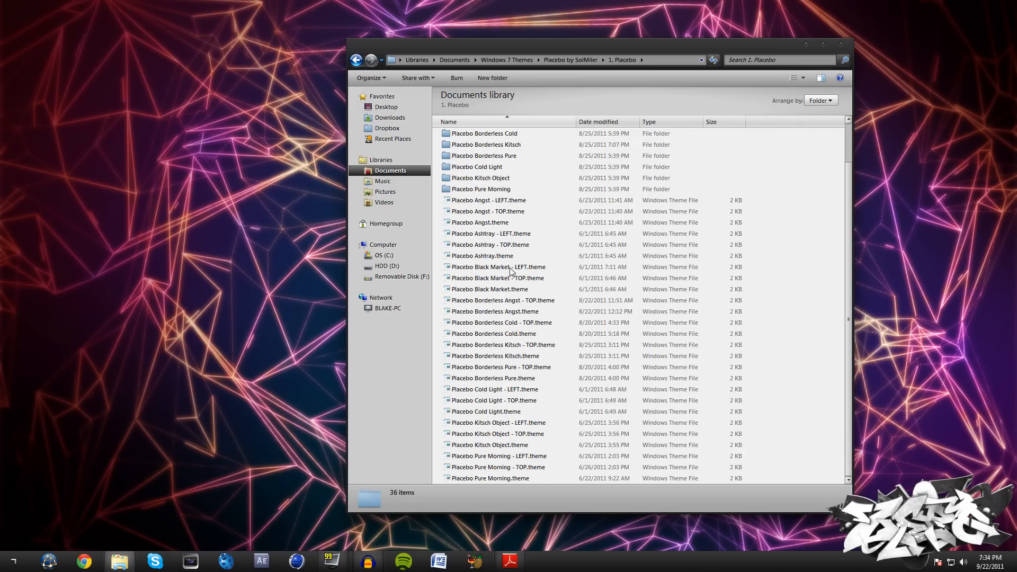
left_click(483, 221)
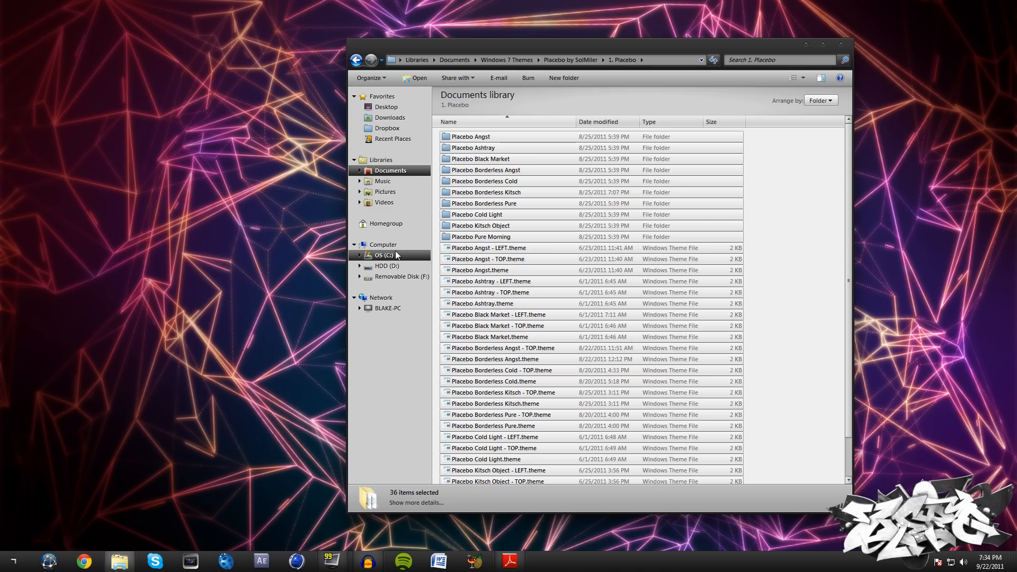
Navigate OS (C:) > Windows > Resources to the Themes folder, then put the window away
left_click(382, 255)
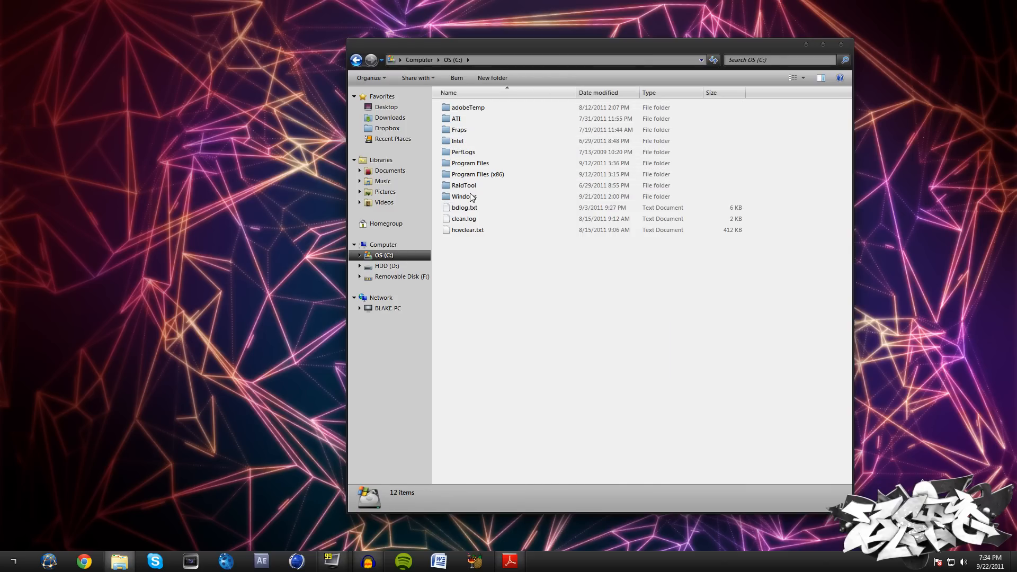
double_click(462, 196)
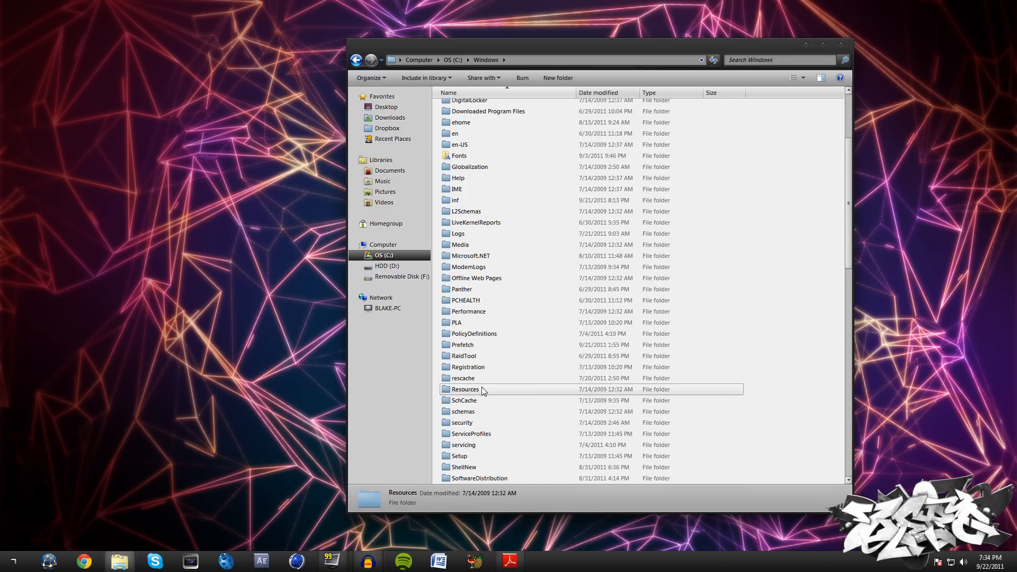
double_click(465, 389)
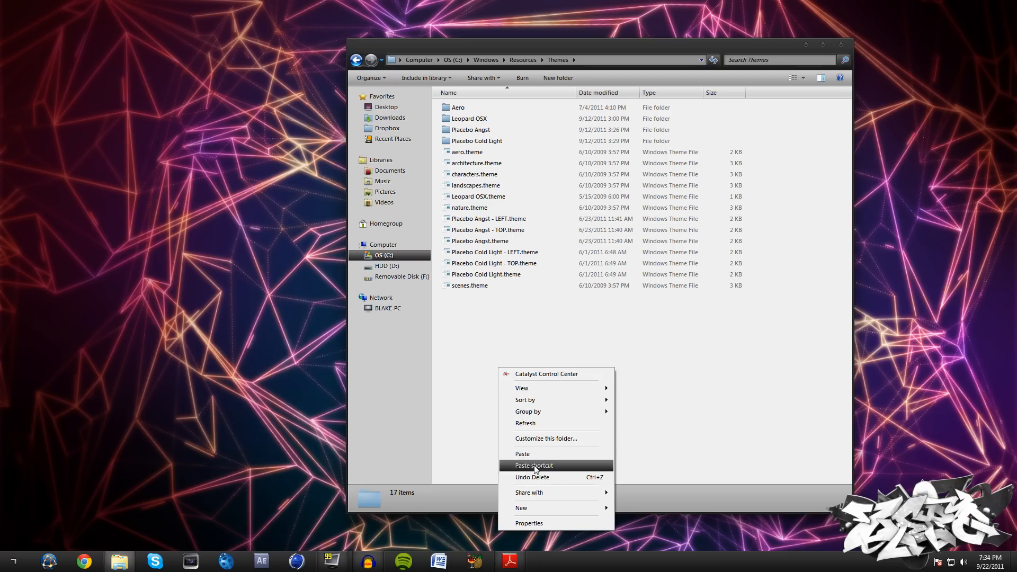
mouse_move(522, 453)
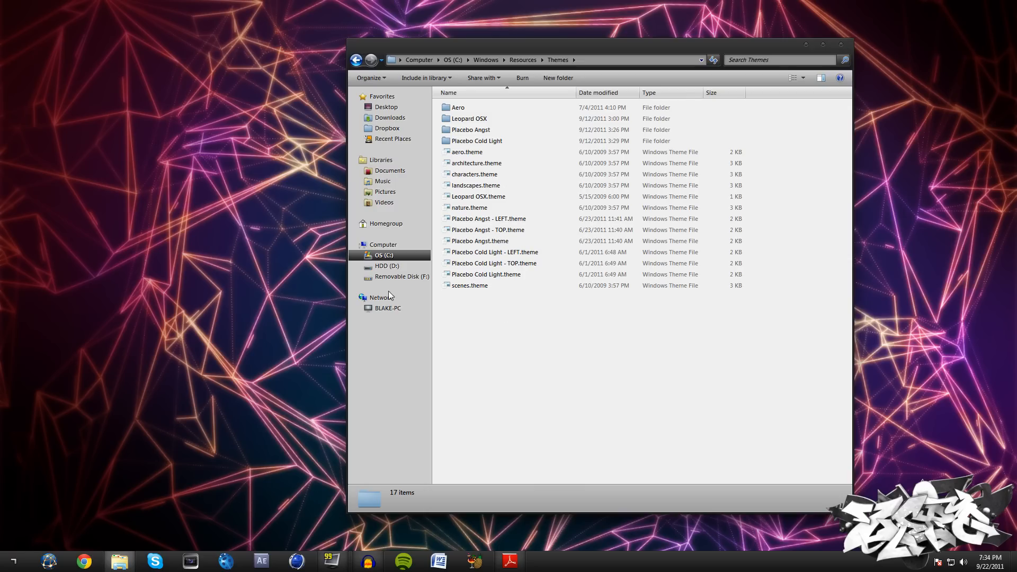
left_click(13, 562)
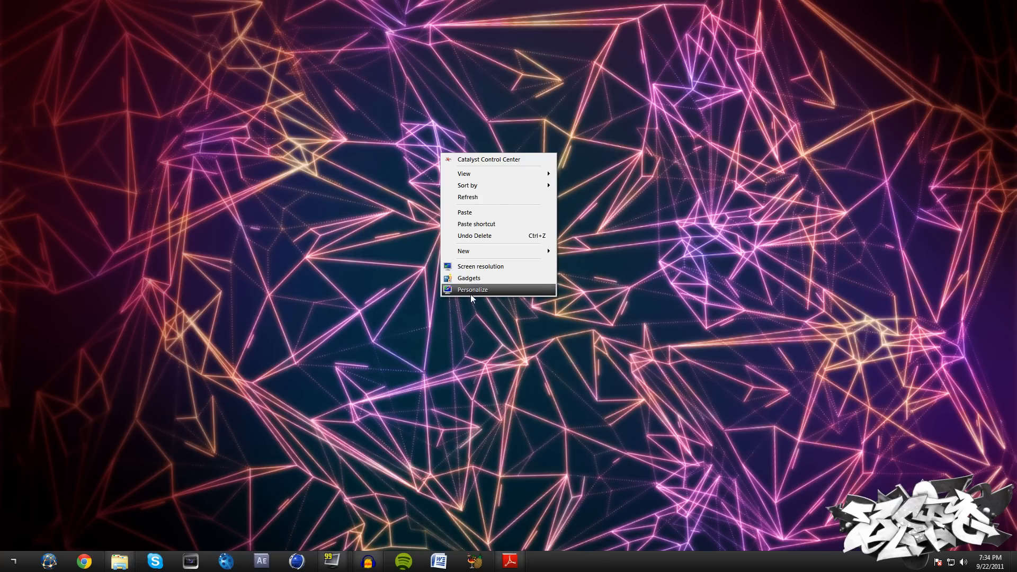
left_click(473, 289)
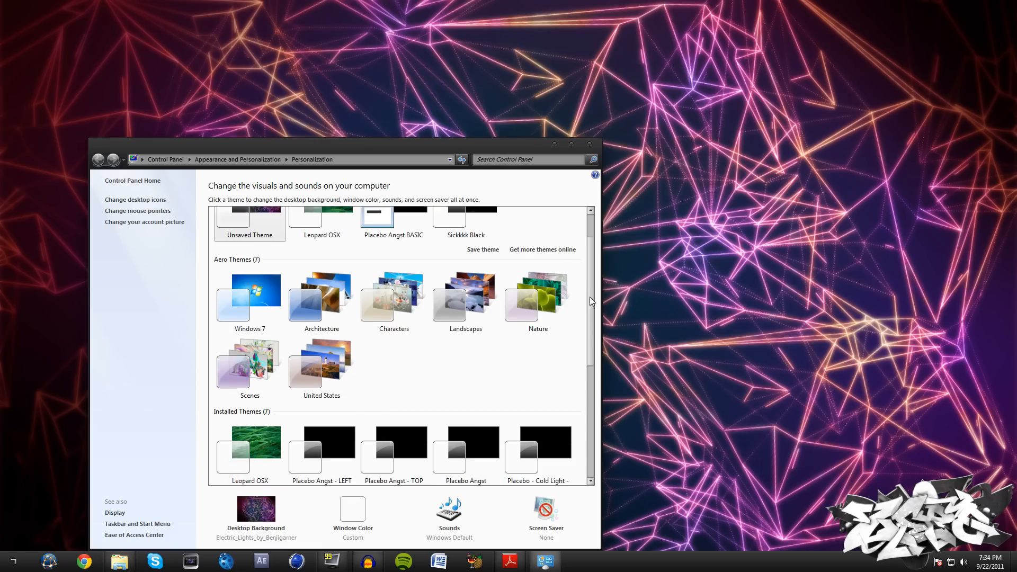
scroll("down", 3)
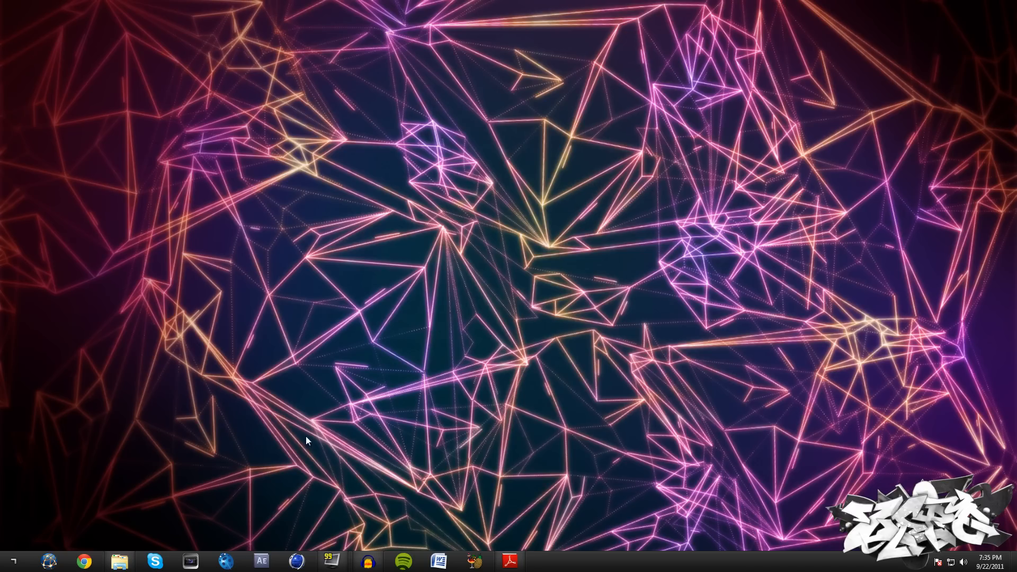
left_click(118, 562)
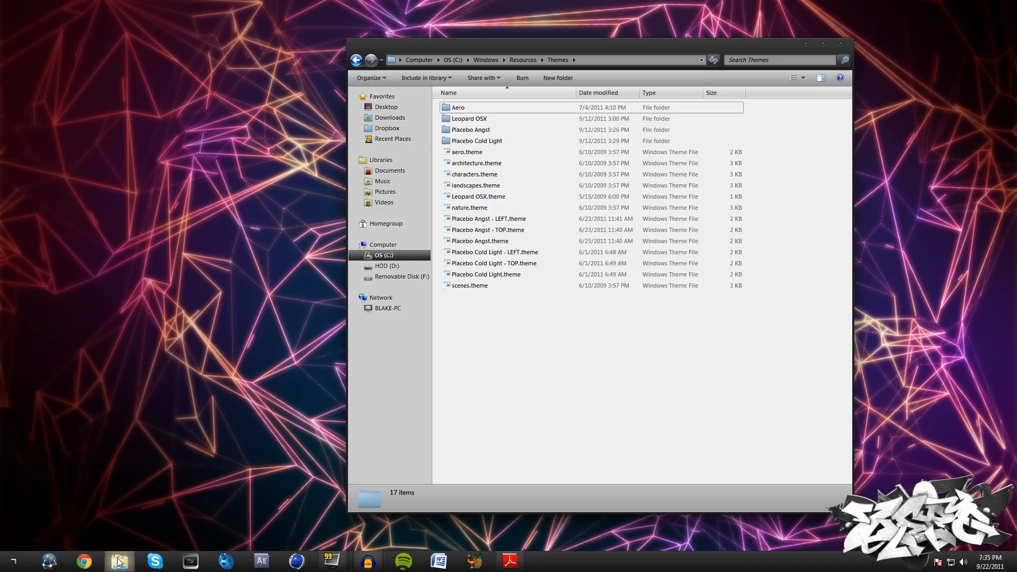
mouse_move(804, 46)
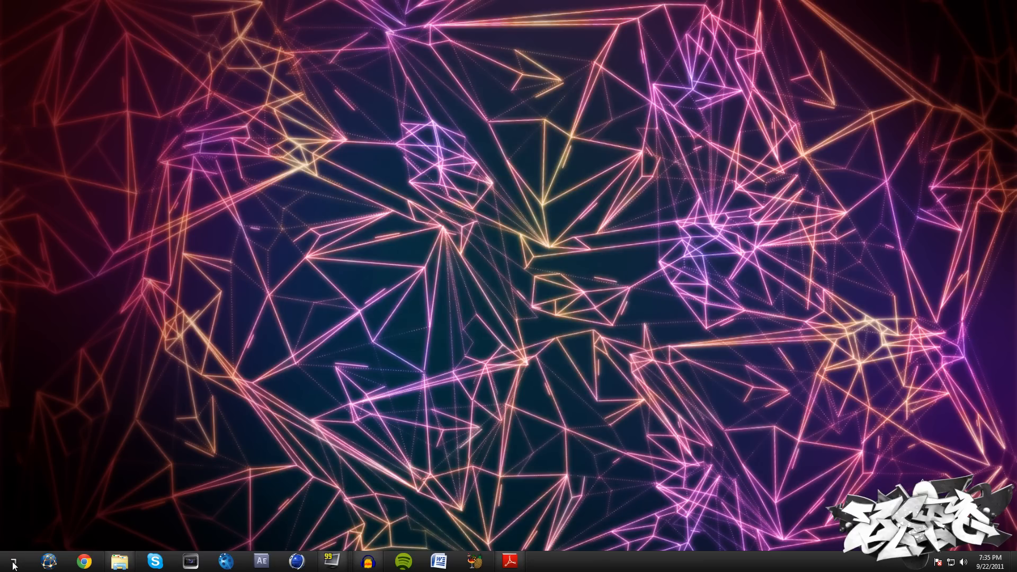
mouse_move(8, 562)
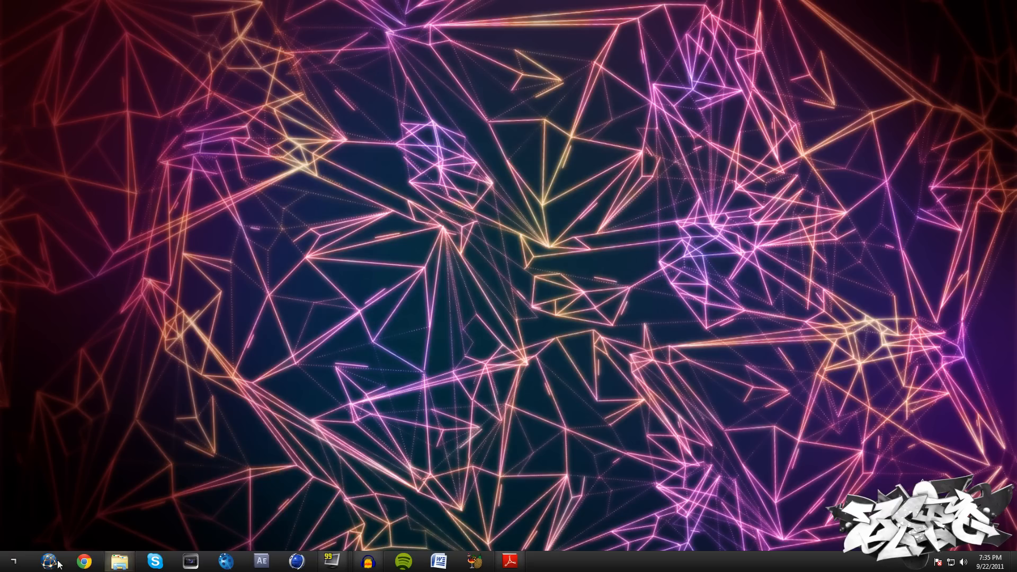
Bring up the Start menu to launch IconPackager
left_click(50, 562)
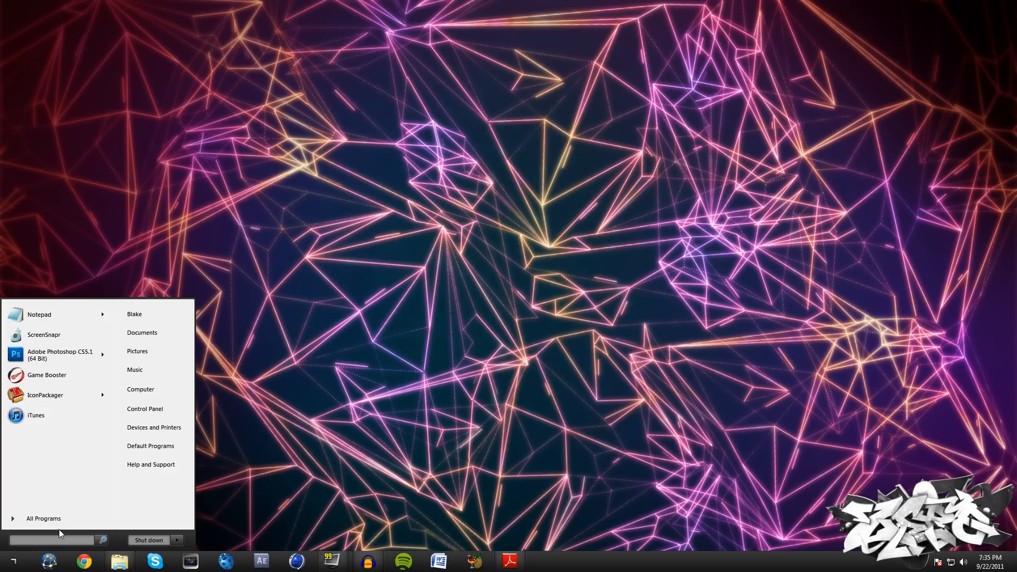
mouse_move(58, 395)
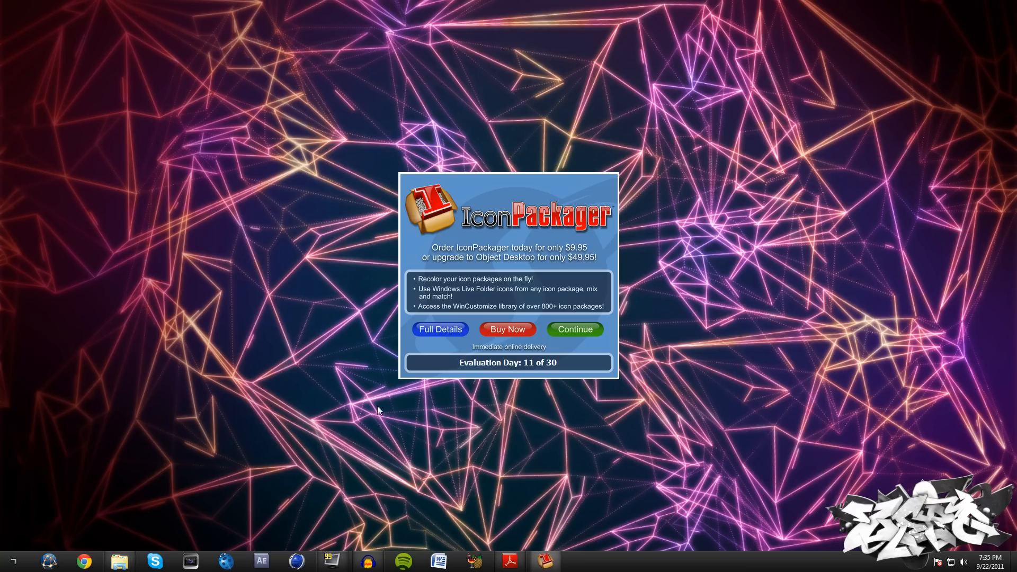
Continue past IconPackager's evaluation reminder to the Icon Packages page
left_click(573, 329)
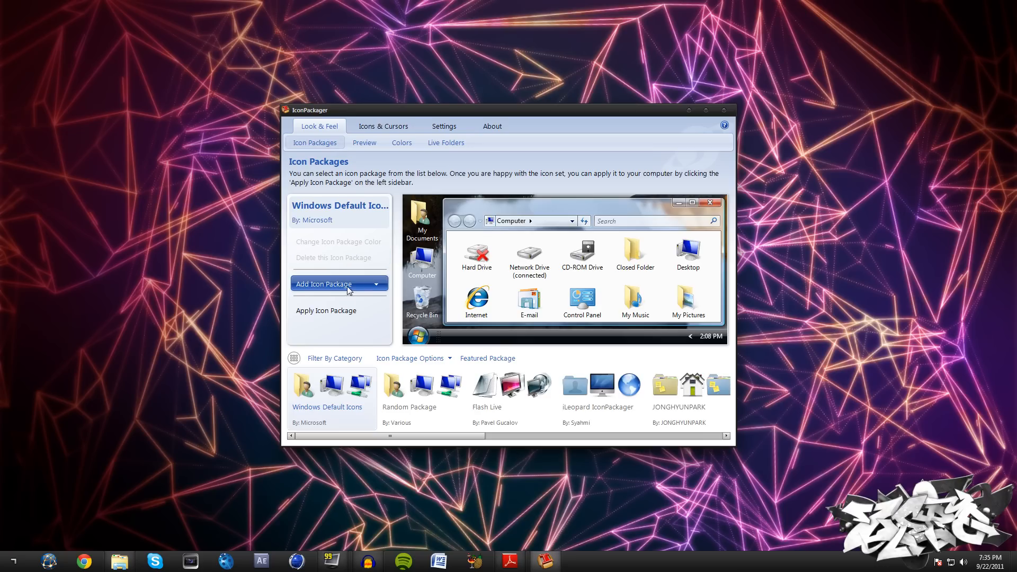
mouse_move(343, 245)
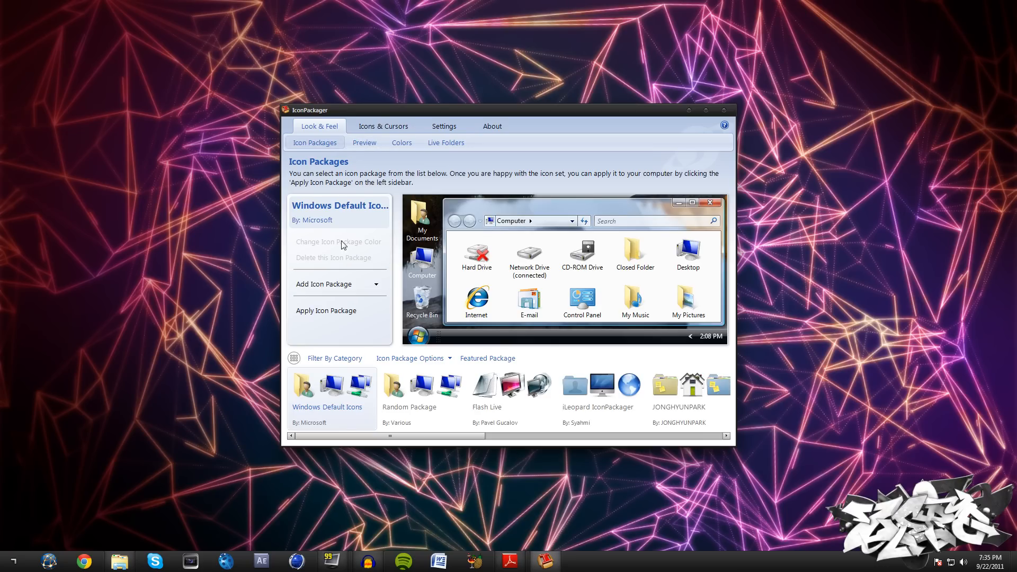
mouse_move(313, 129)
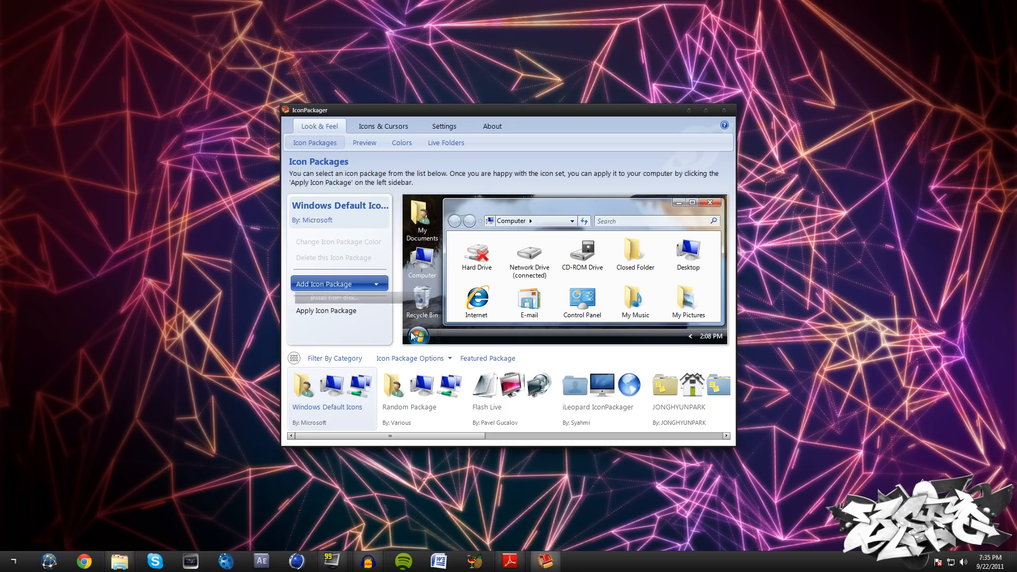
Install the JONGHYUNPARK icon package zip from Downloads via Install from disk
left_click(334, 298)
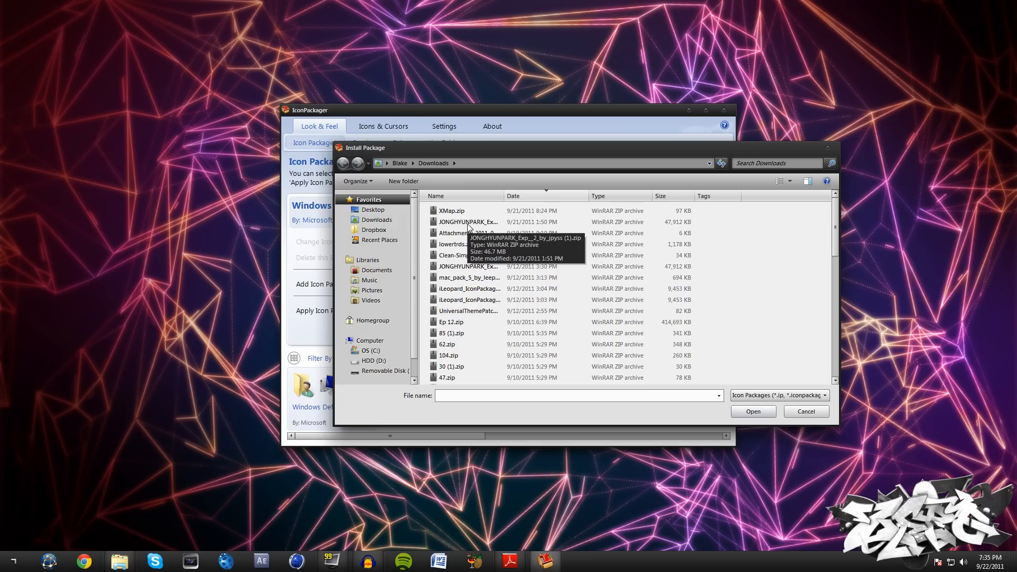
left_click(469, 221)
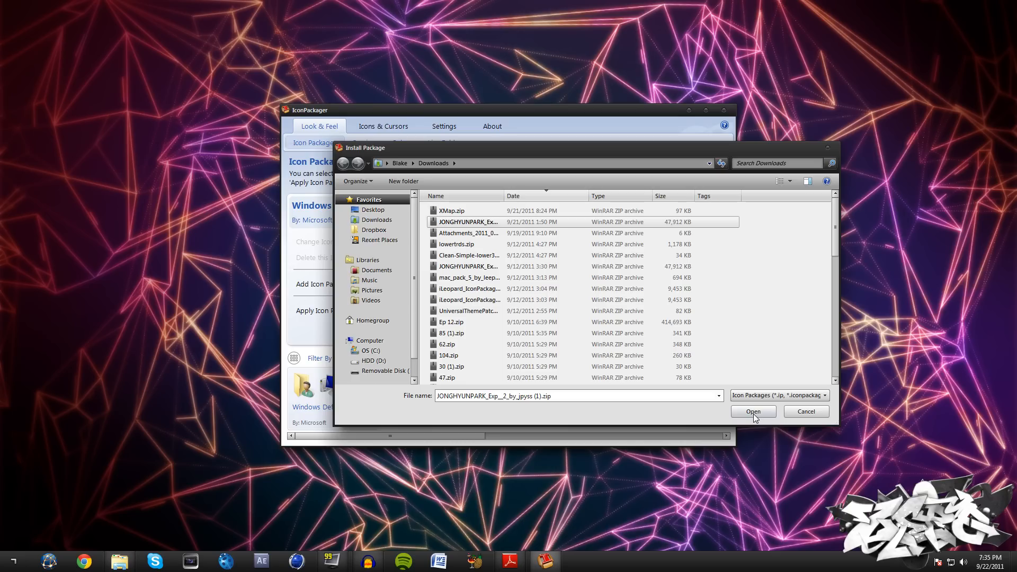
left_click(752, 411)
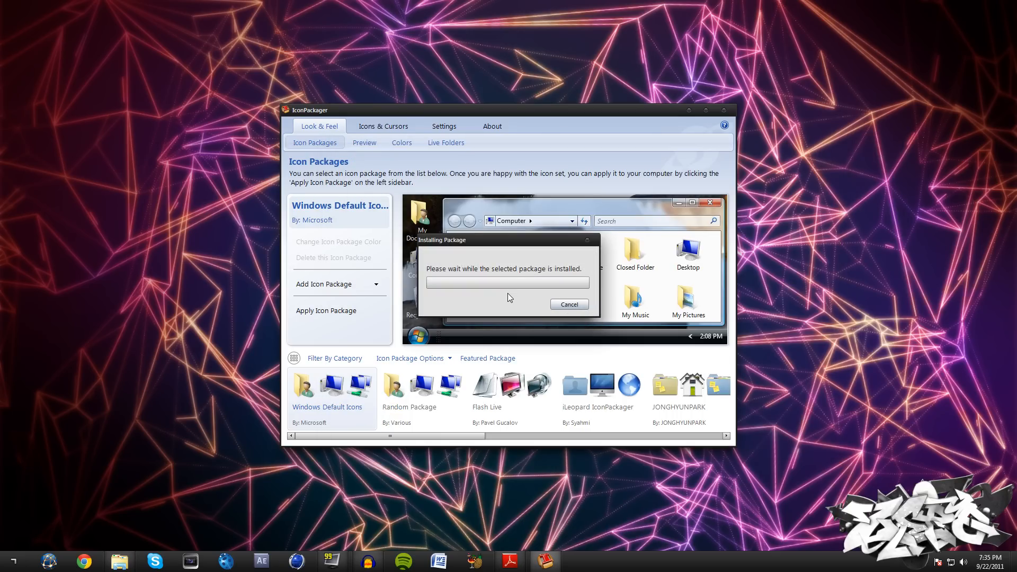
mouse_move(452, 394)
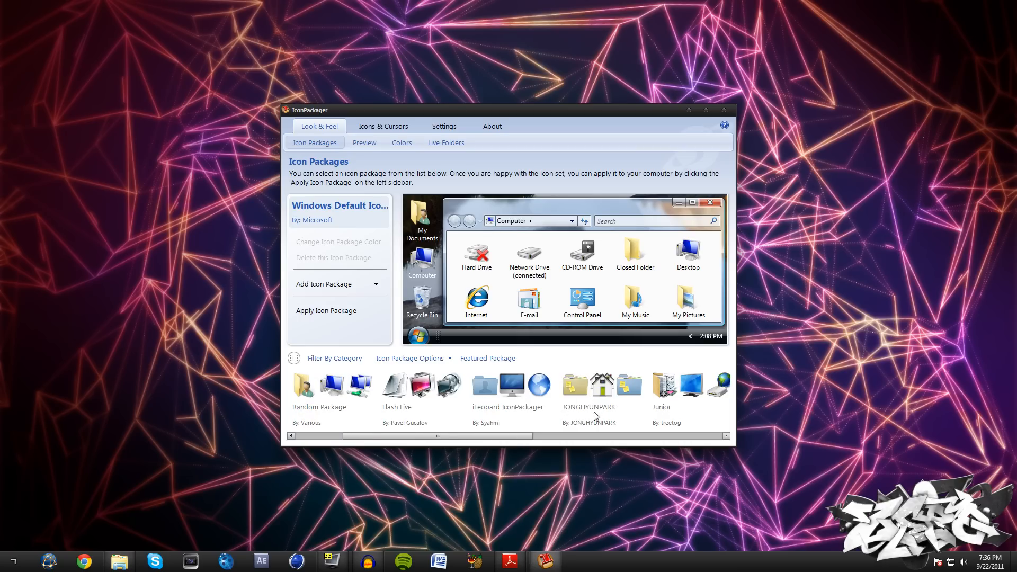
Choose the JONGHYUNPARK package with its black icons and dismiss the evaluation reminder
left_click(602, 386)
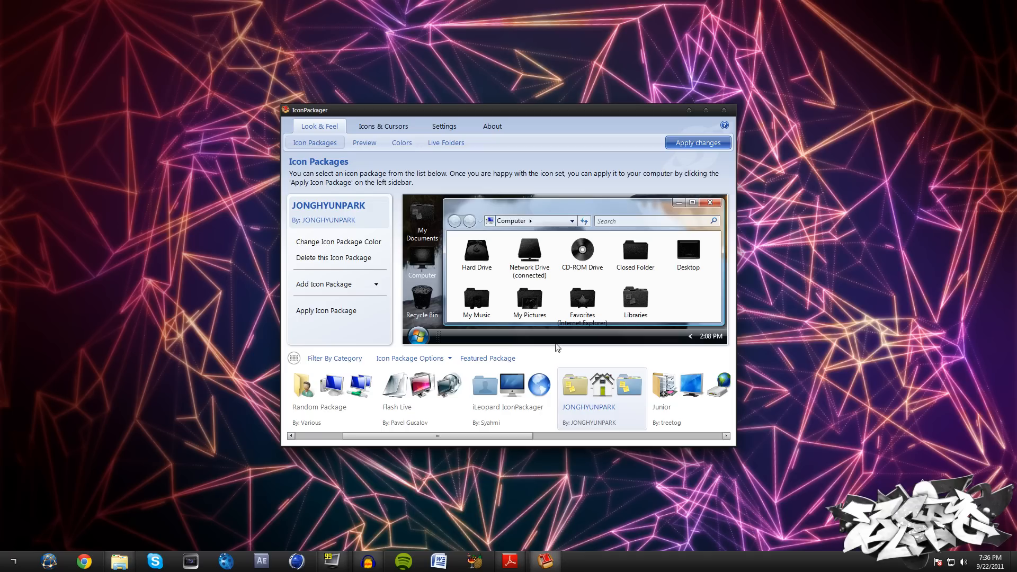
mouse_move(275, 442)
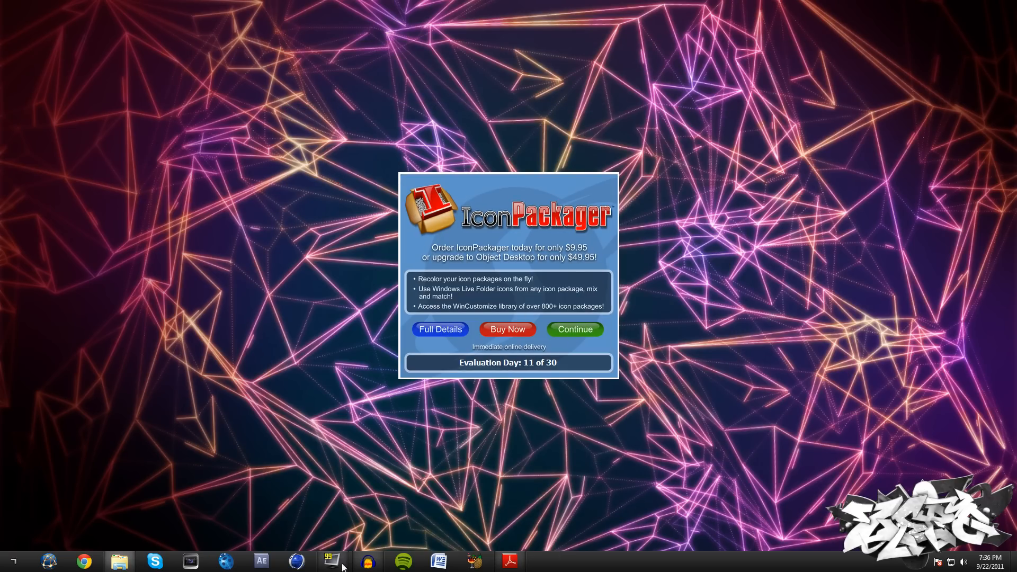
left_click(573, 329)
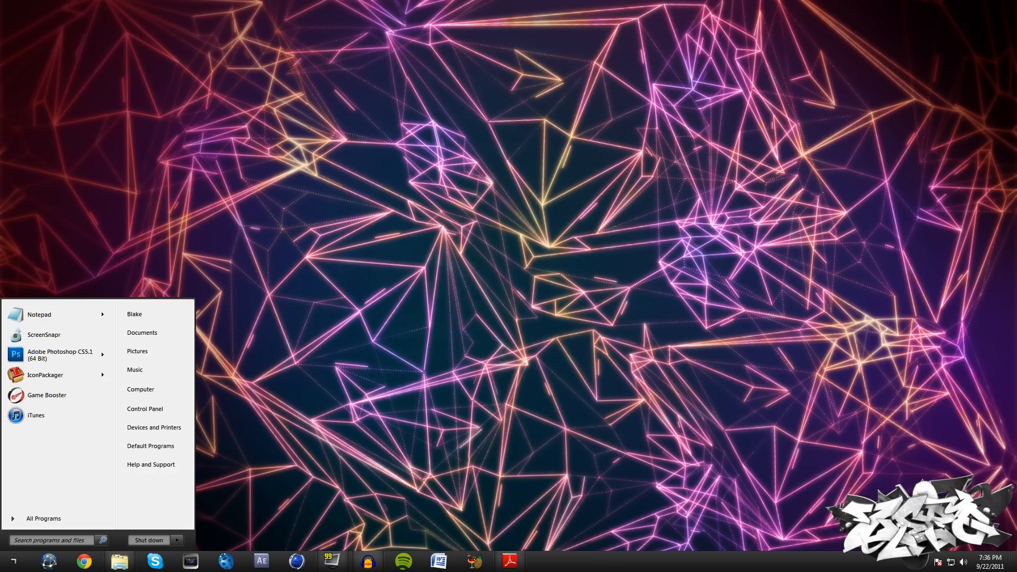
Browse Placebo by SolMiler > 5. Tools > Start Orbs and select Windows7 Start button Changer.exe
left_click(119, 562)
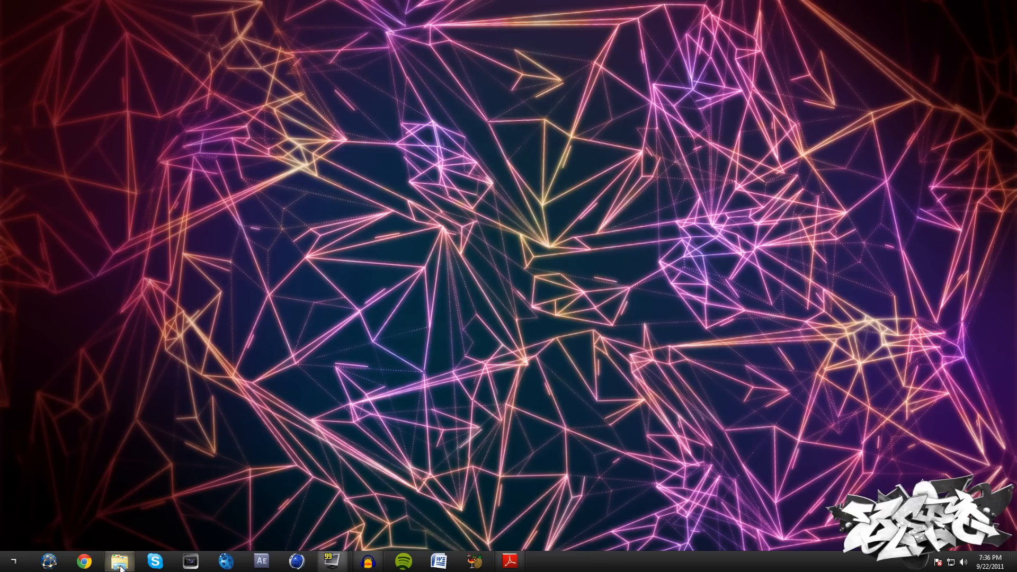
left_click(118, 561)
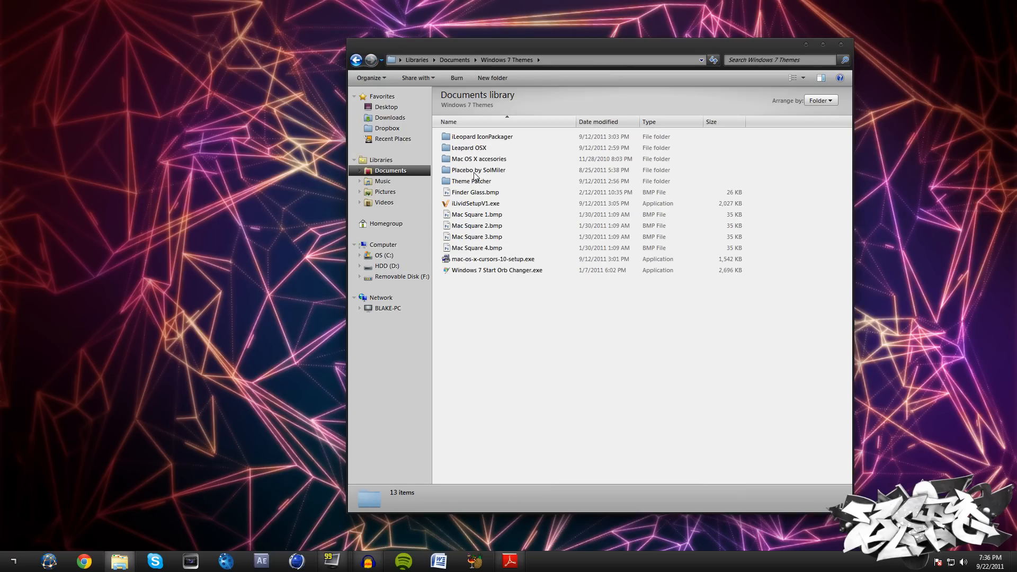
double_click(479, 169)
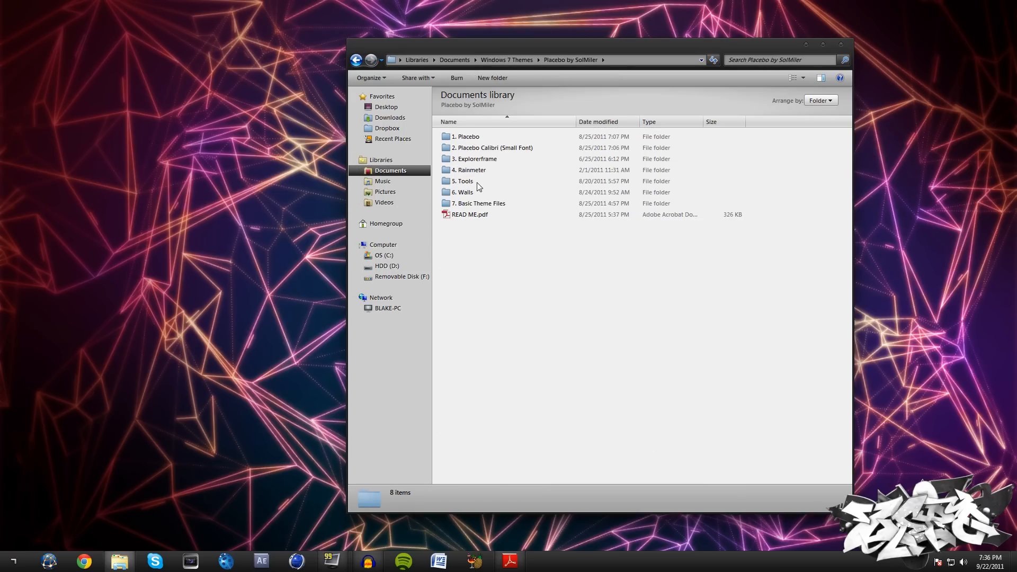
double_click(467, 181)
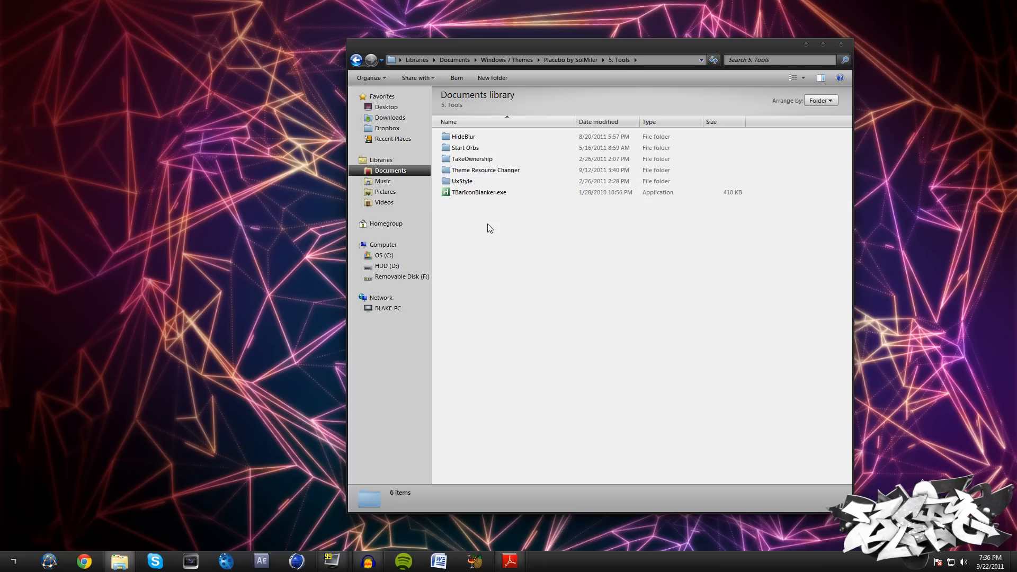
mouse_move(483, 173)
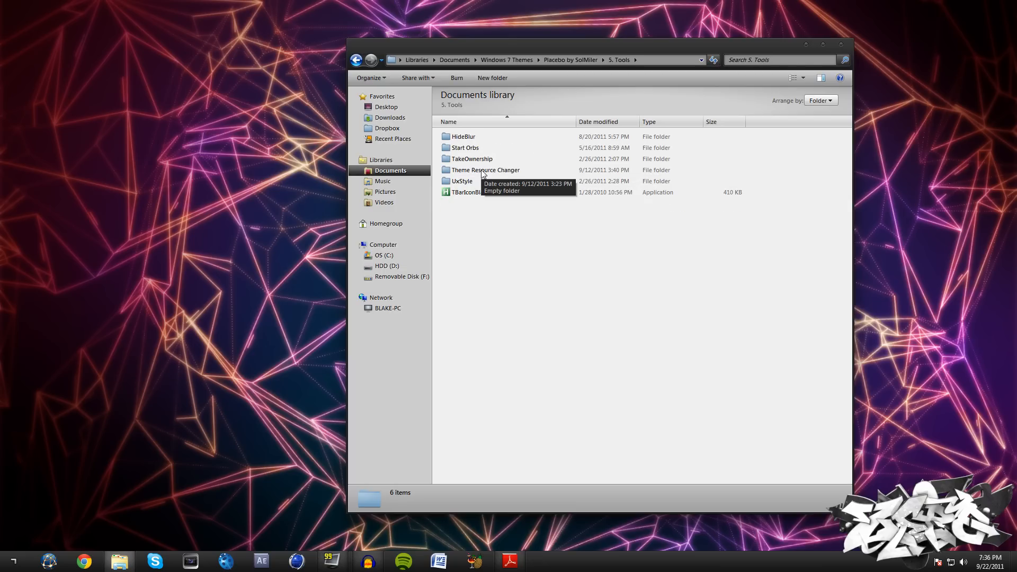
double_click(464, 147)
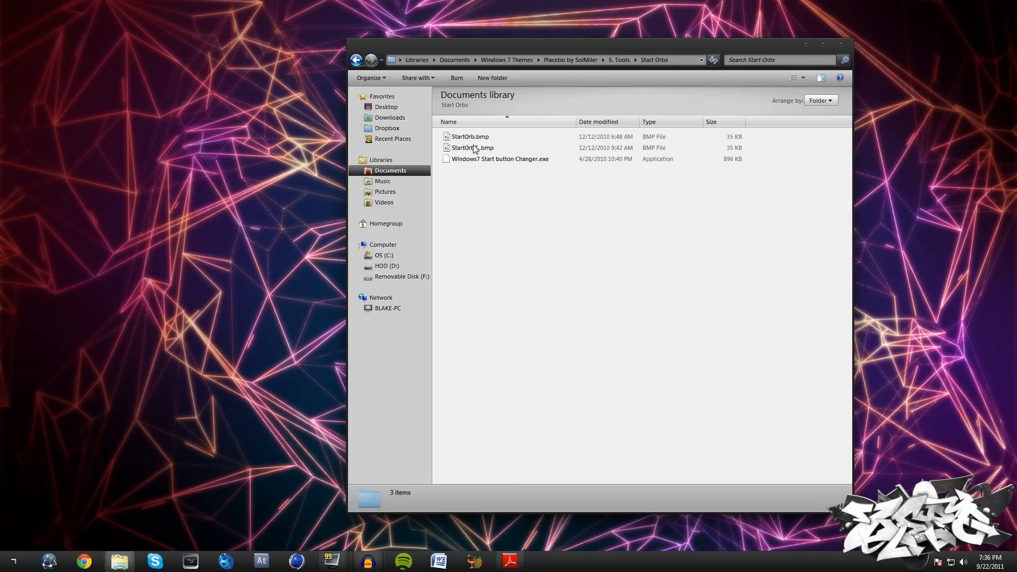
left_click(499, 159)
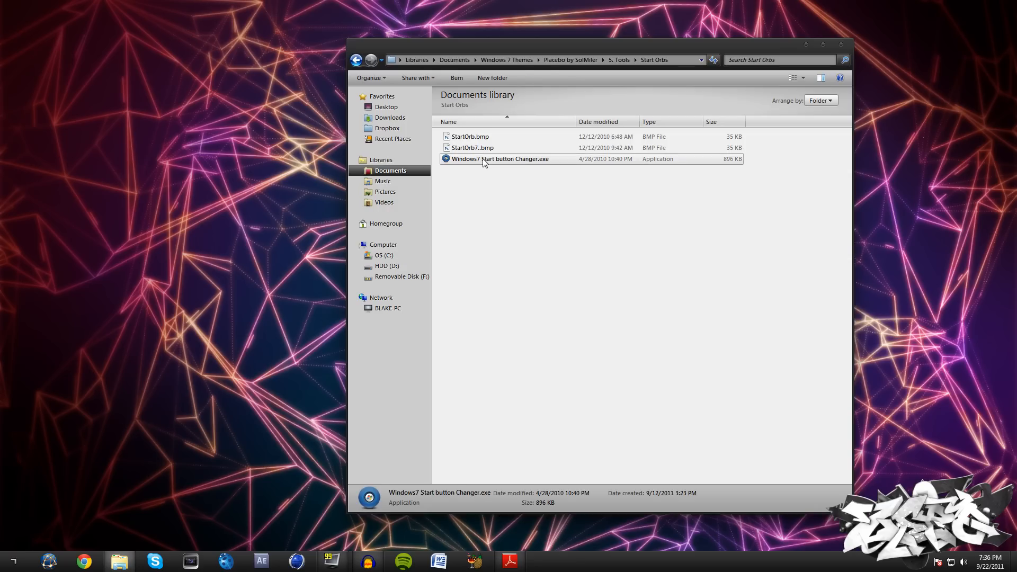
double_click(500, 159)
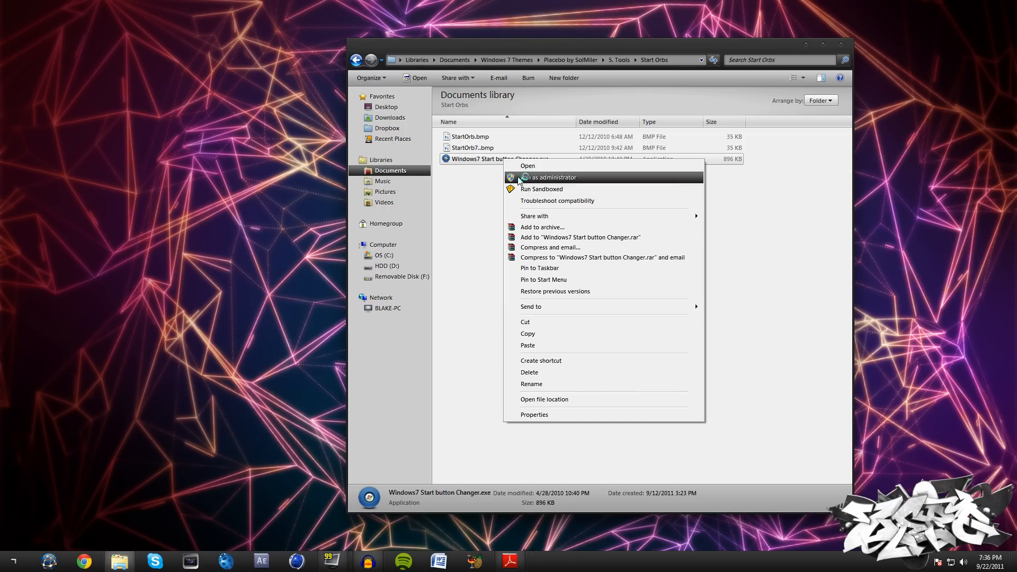
left_click(528, 165)
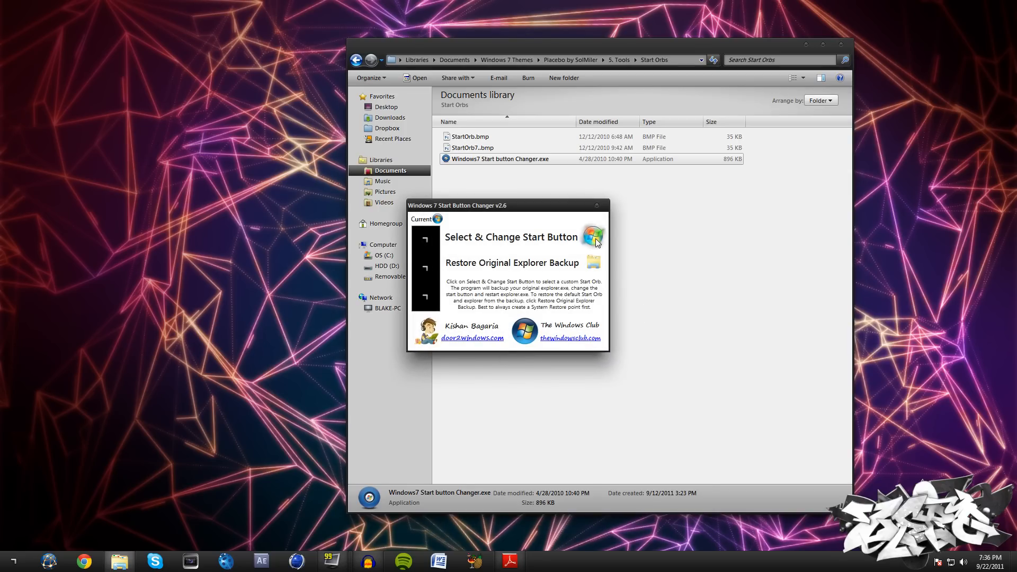
left_click(592, 235)
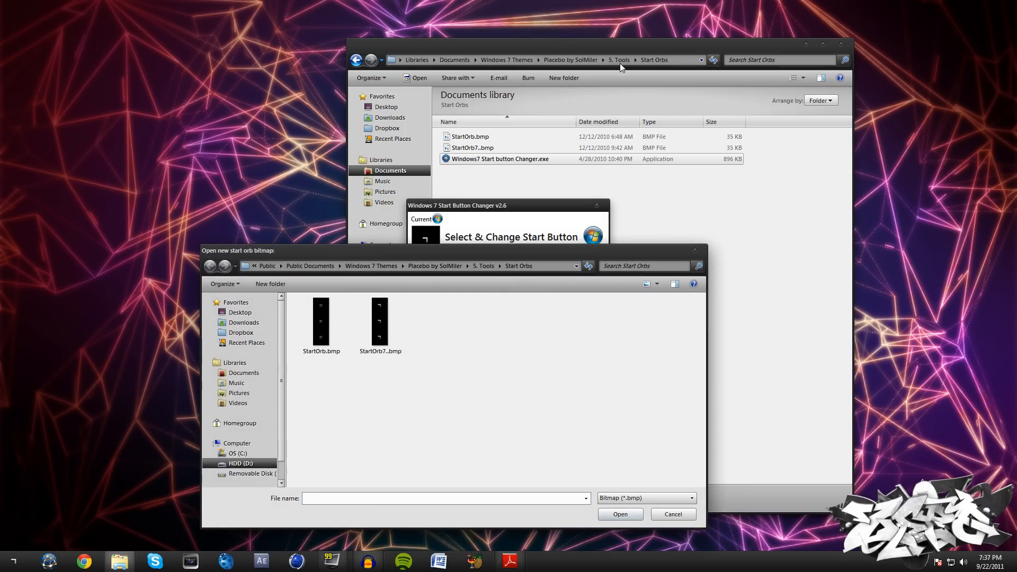
mouse_move(343, 345)
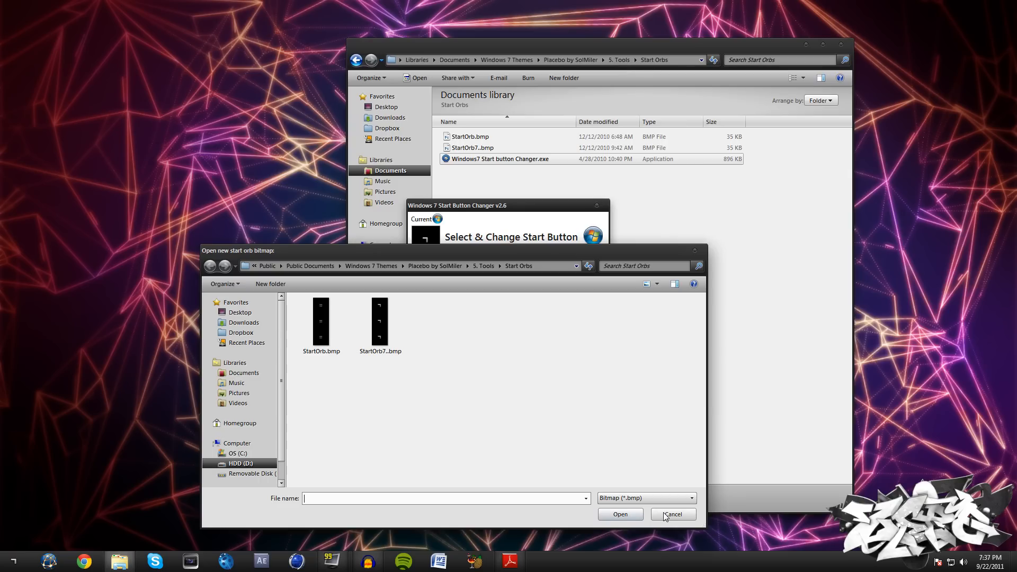
left_click(672, 514)
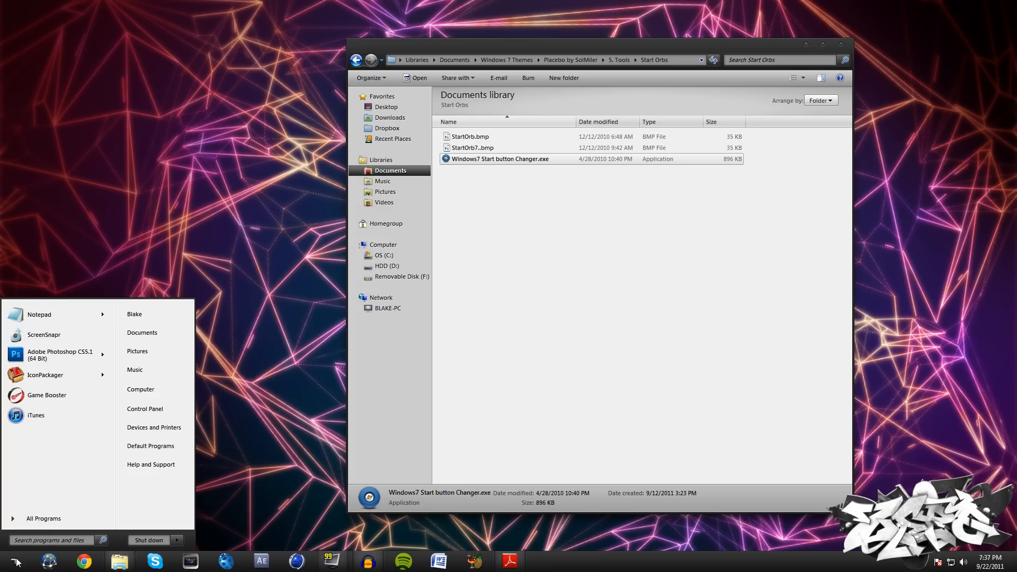
left_click(512, 178)
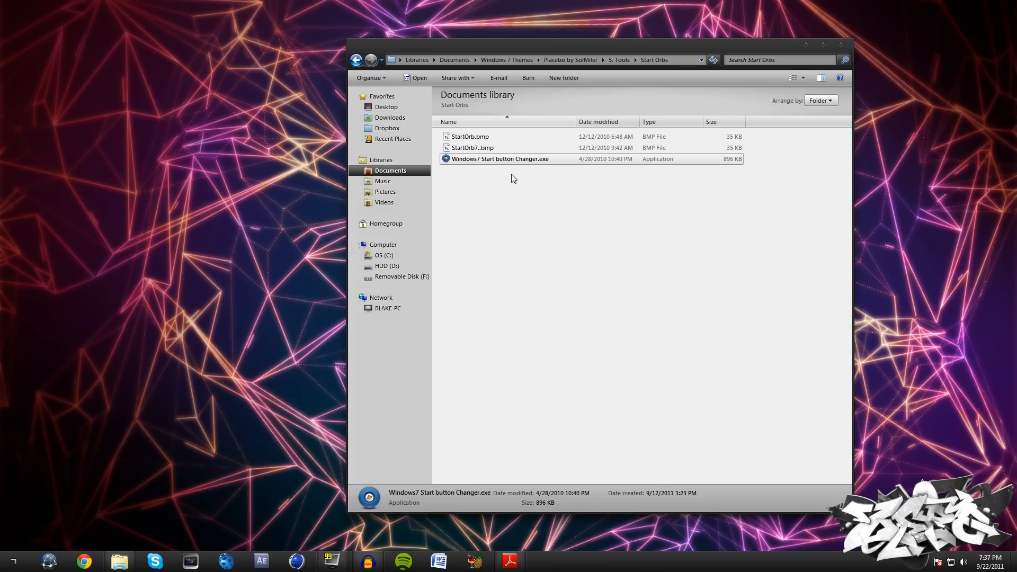
Check the orb changer's options, then locate the 64-bit UxStyle .msi installer in Tools > UxStyle
right_click(500, 159)
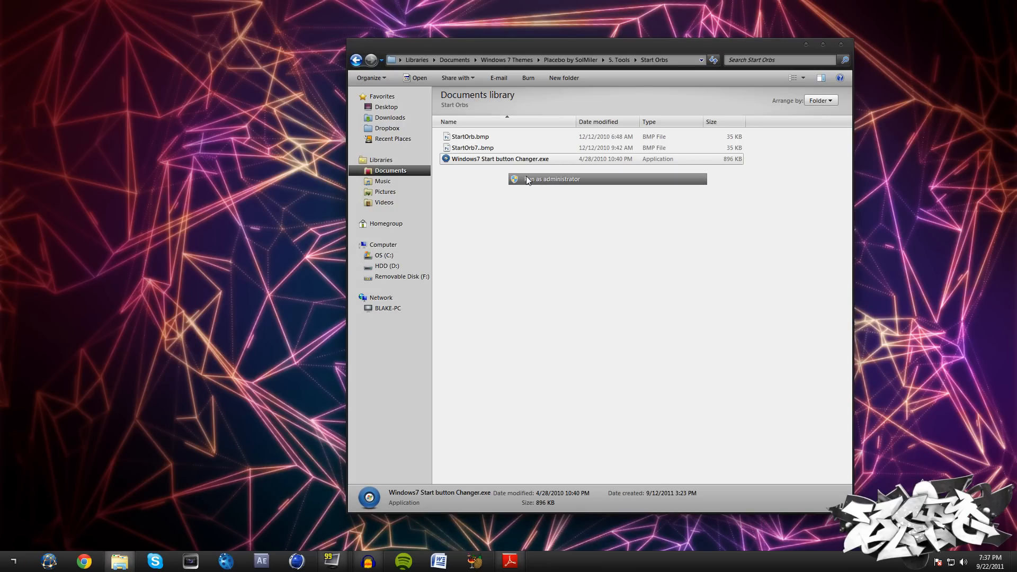
left_click(551, 178)
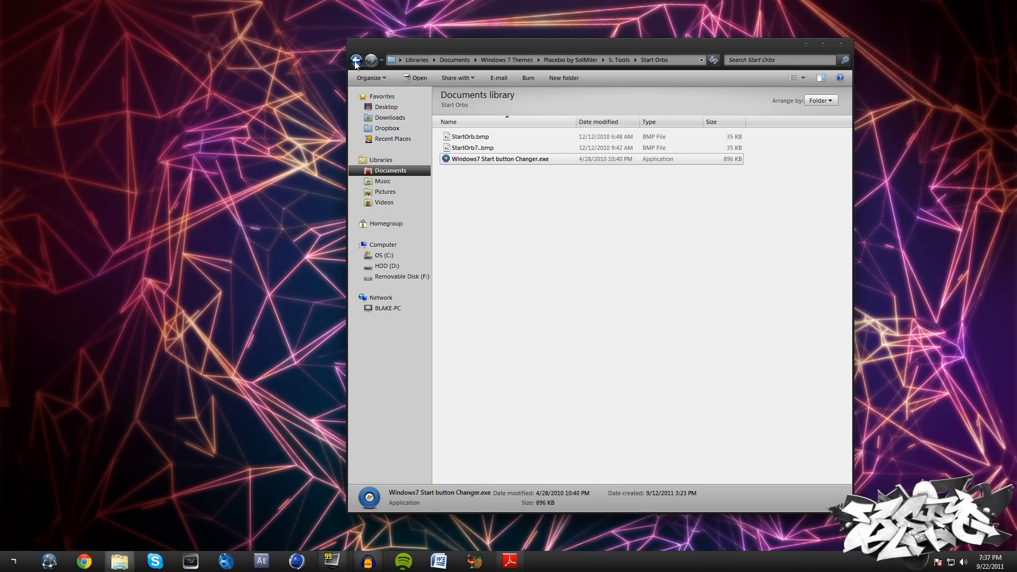
left_click(356, 59)
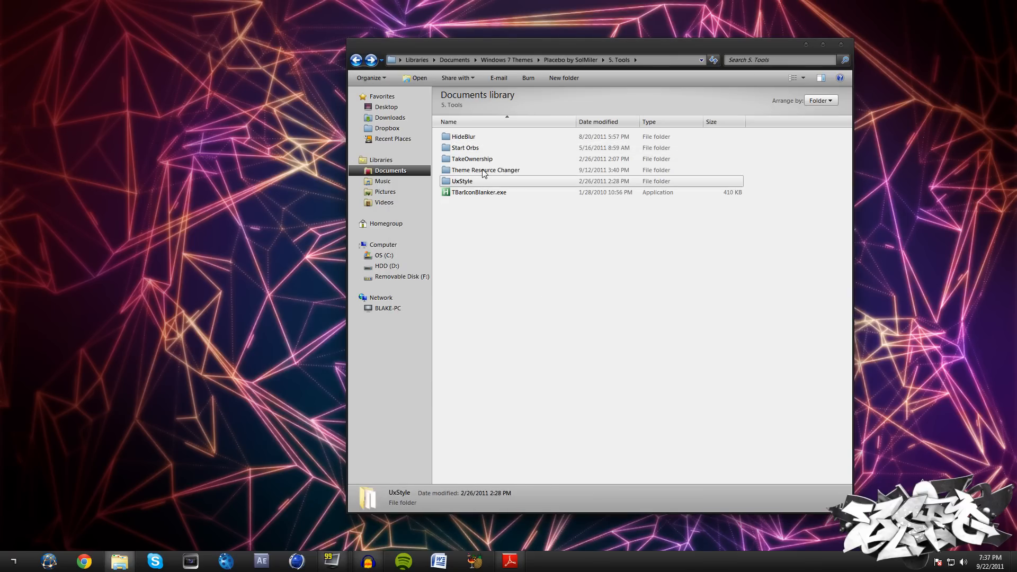
left_click(485, 169)
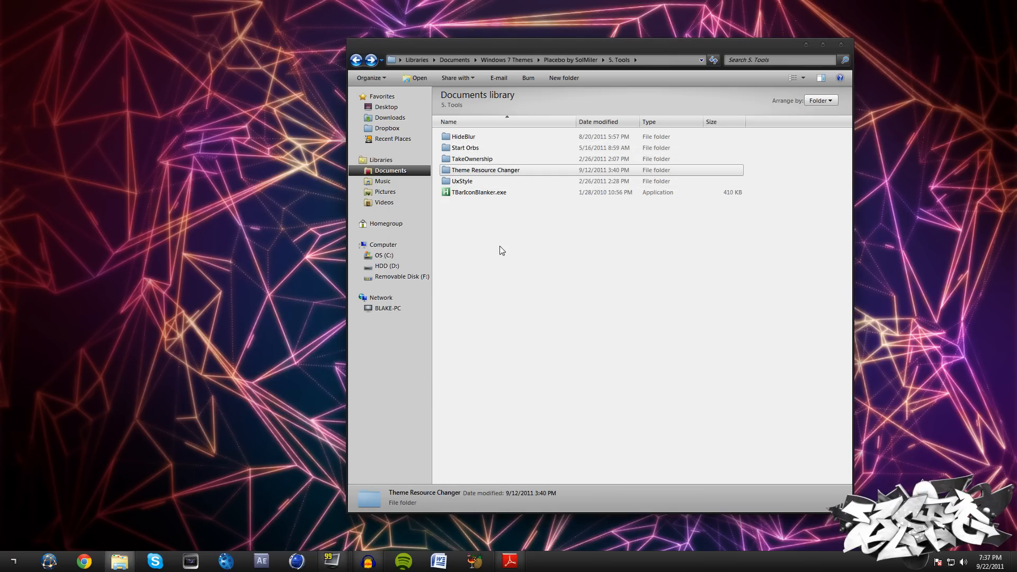
mouse_move(473, 181)
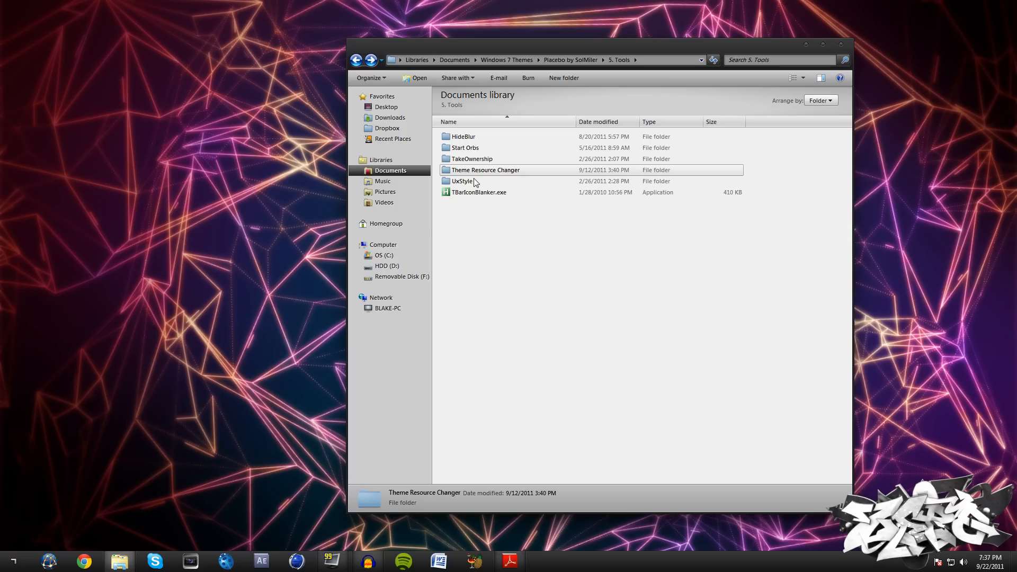
mouse_move(461, 181)
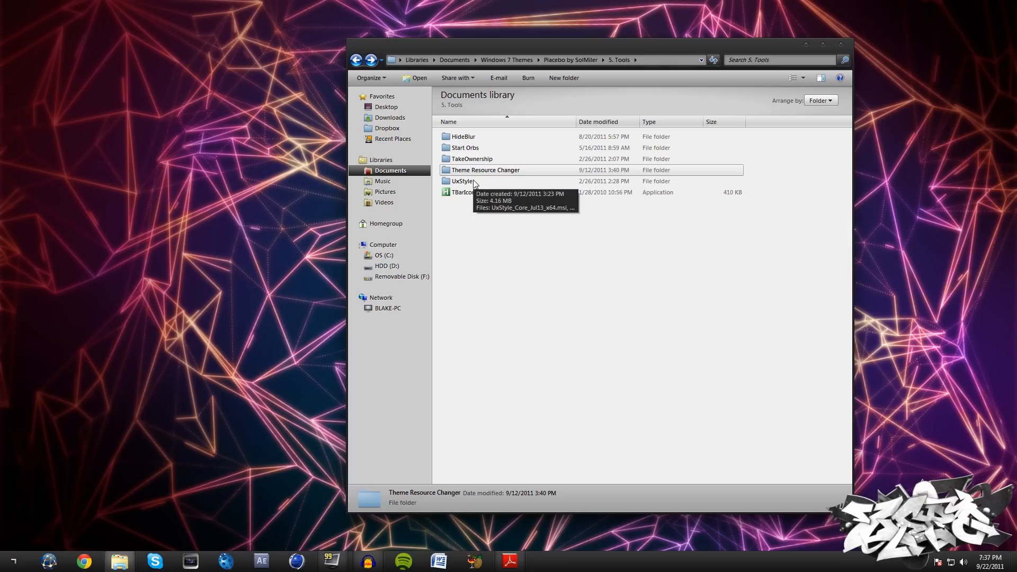
double_click(461, 180)
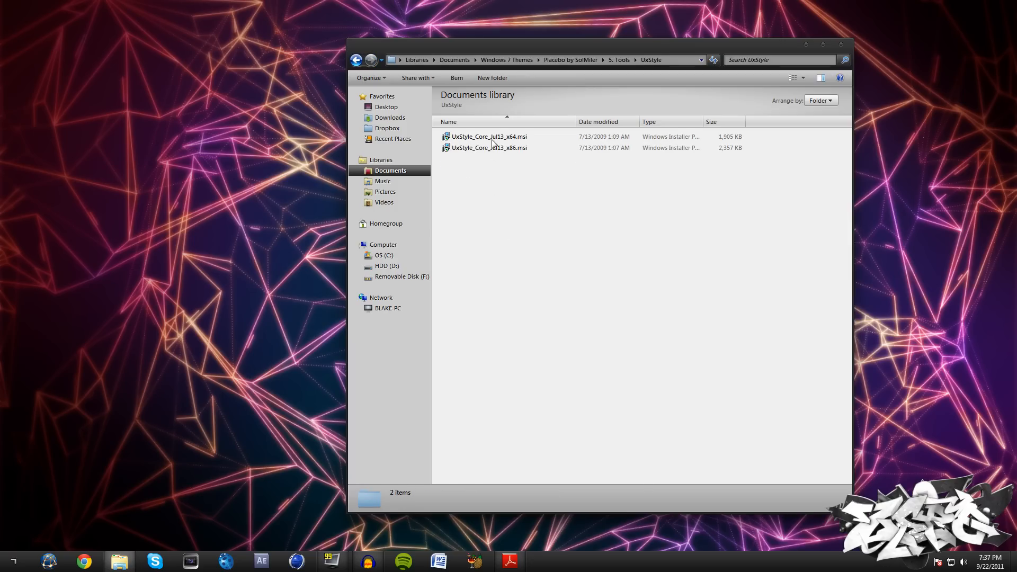
left_click(488, 137)
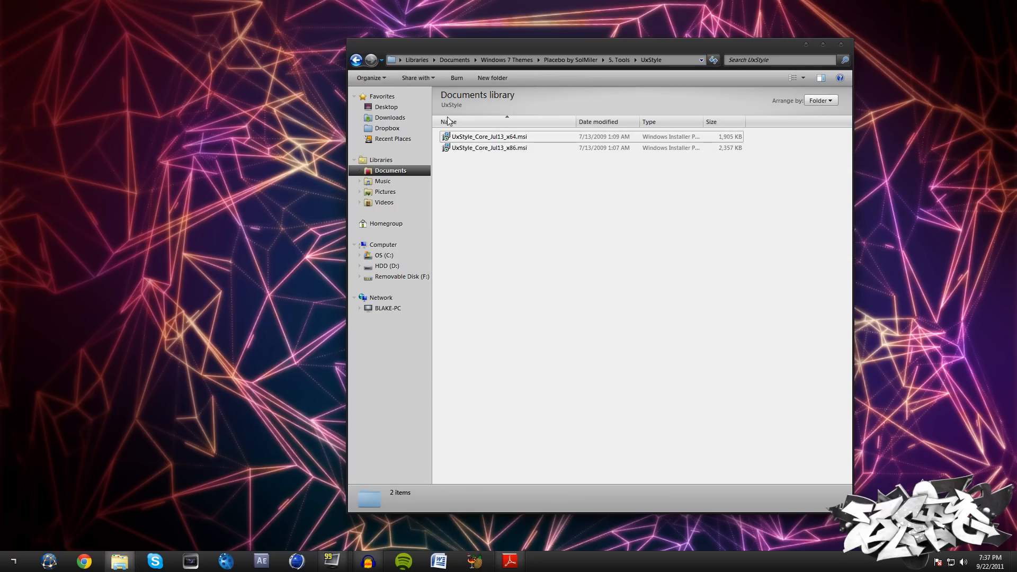
left_click(488, 137)
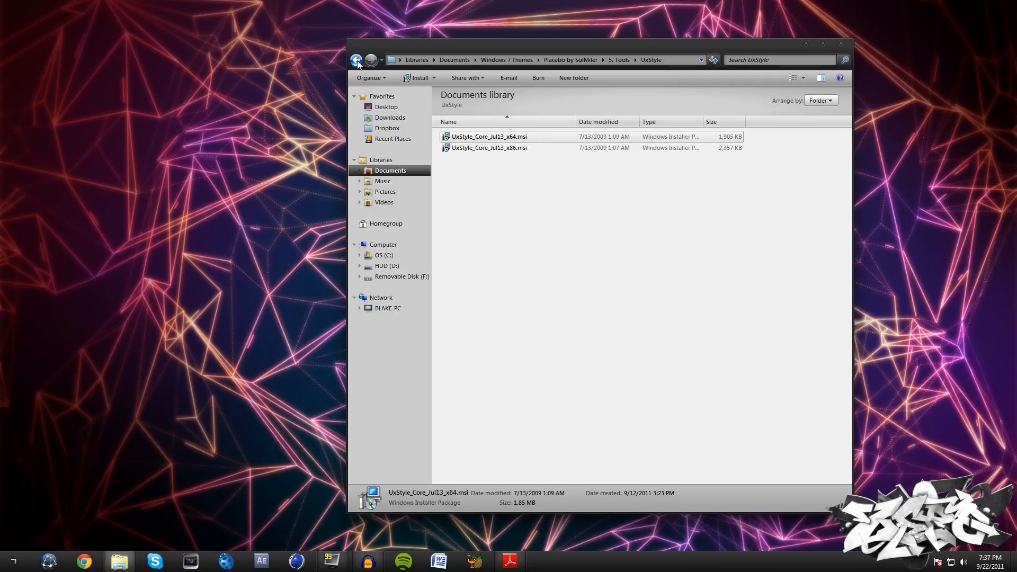
Look into the empty Theme Resource Changer folder and return to the Placebo by SolMiler folder
left_click(356, 60)
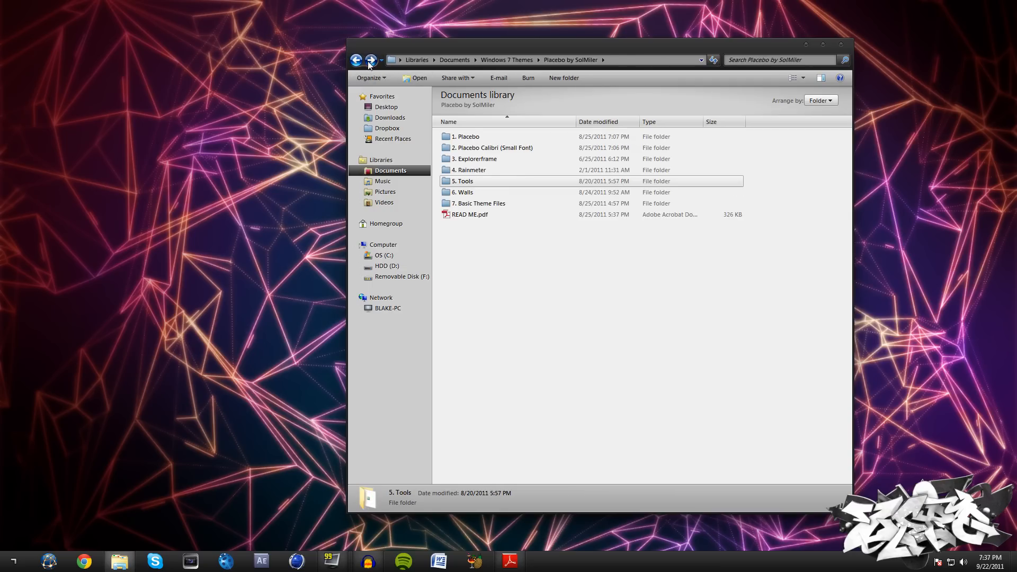
double_click(464, 182)
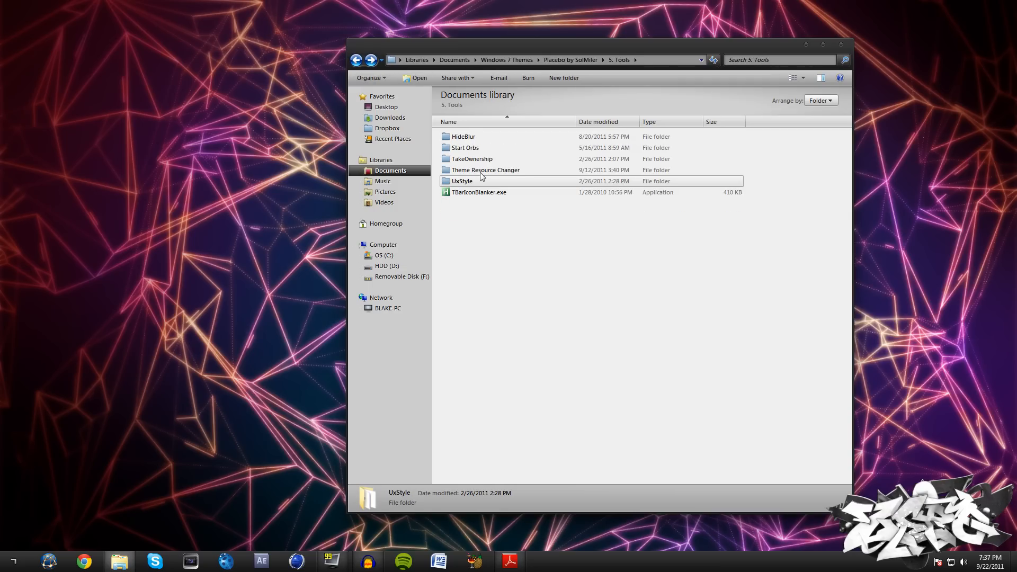
double_click(485, 170)
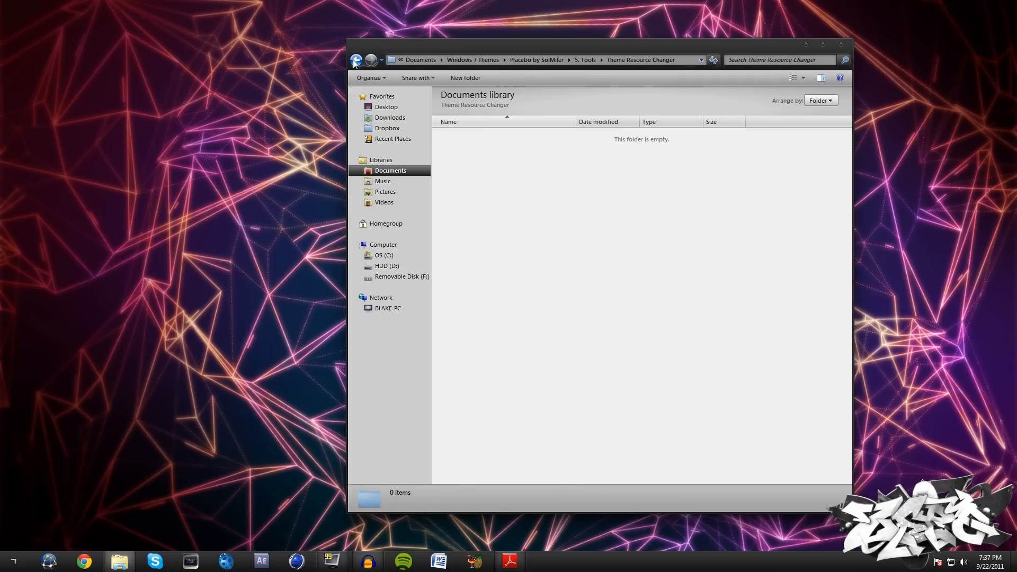
left_click(356, 60)
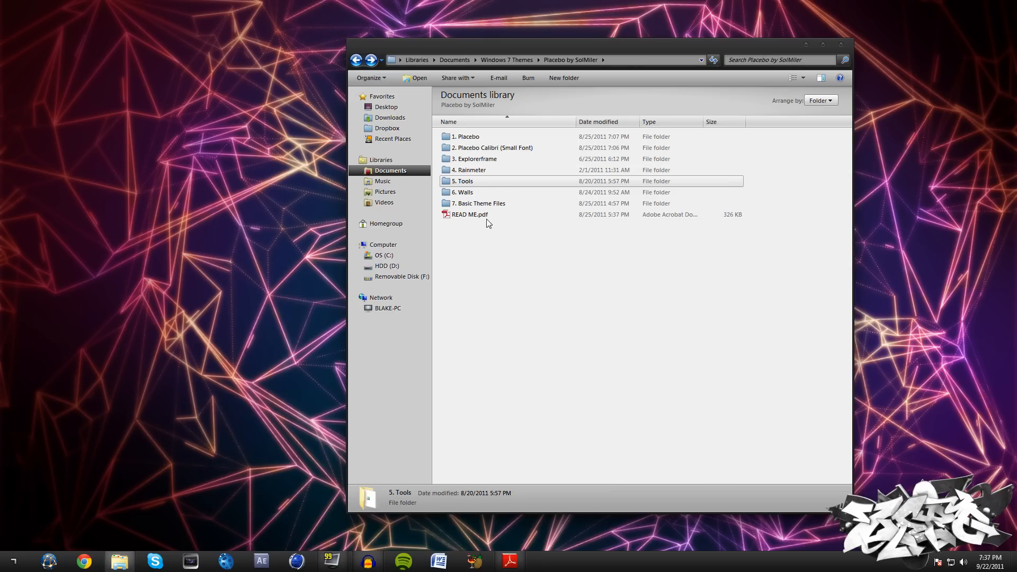
double_click(475, 159)
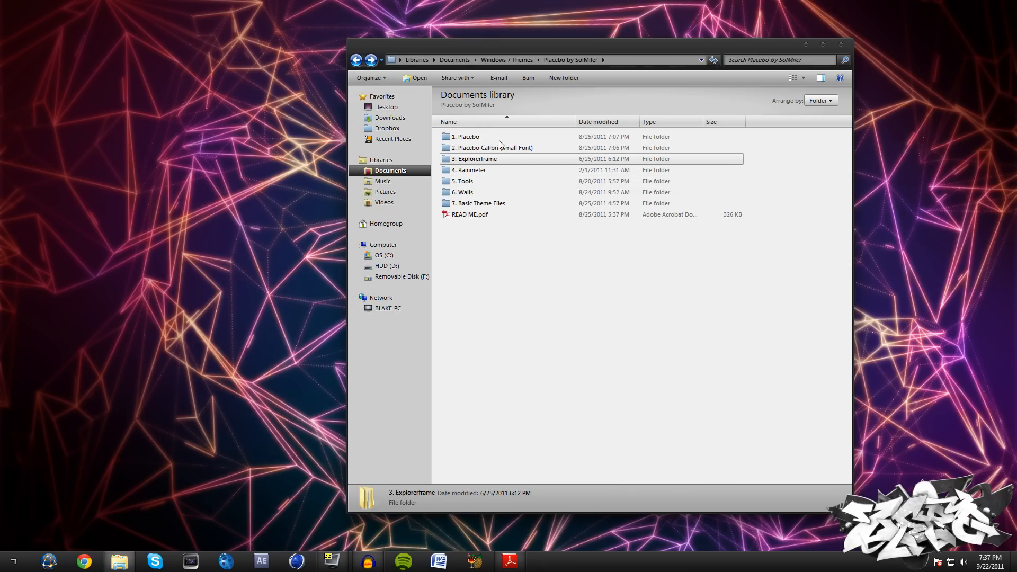
left_click(493, 147)
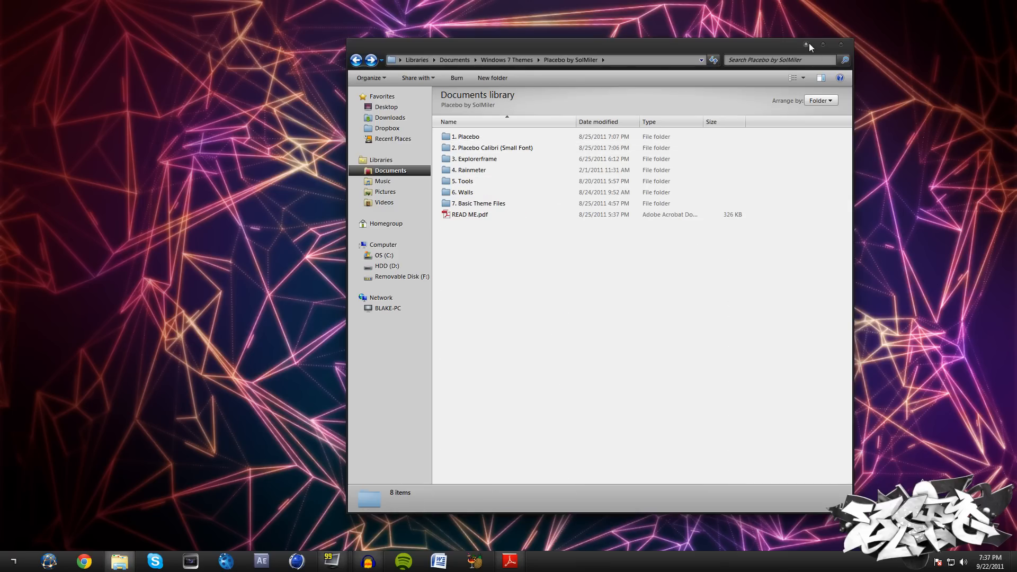
mouse_move(802, 38)
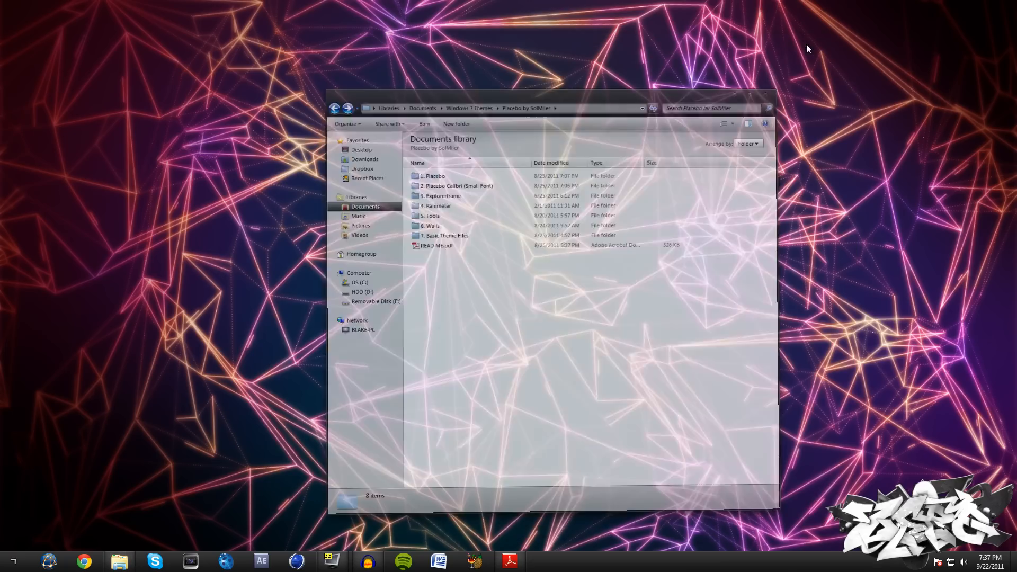
Close the Placebo by SolMiler Explorer window, leaving only the desktop and taskbar
left_click(770, 108)
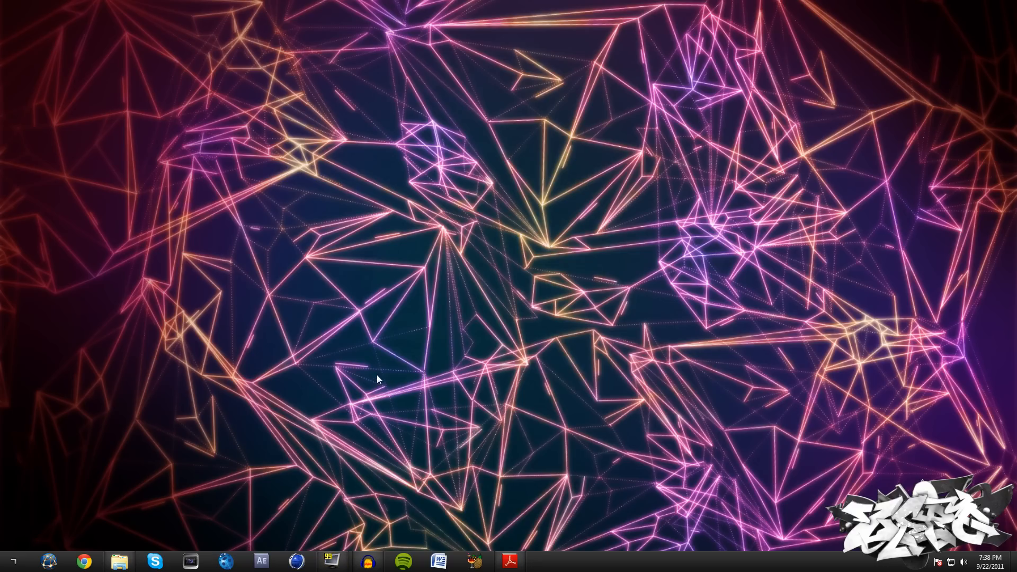
mouse_move(563, 207)
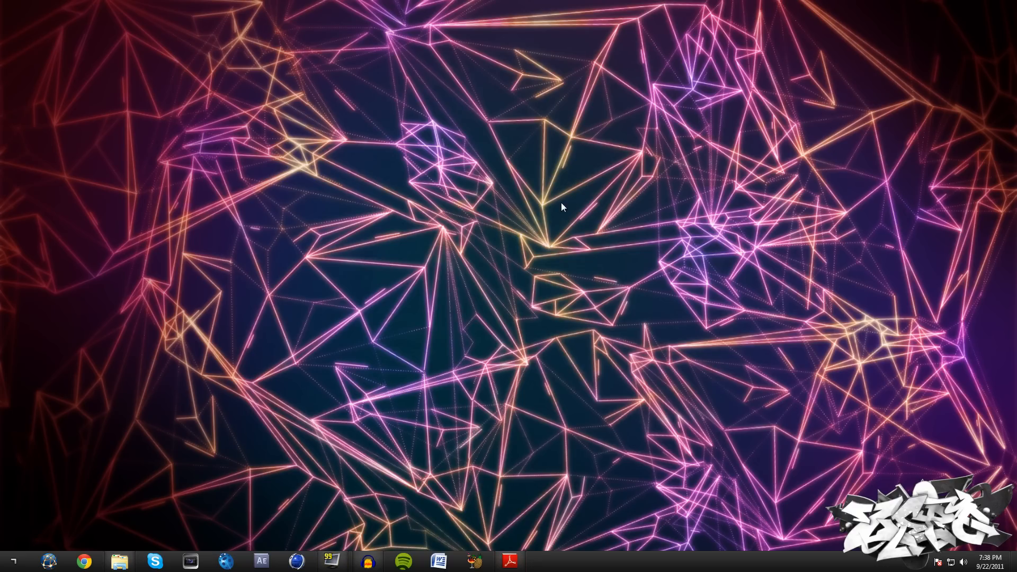
mouse_move(531, 456)
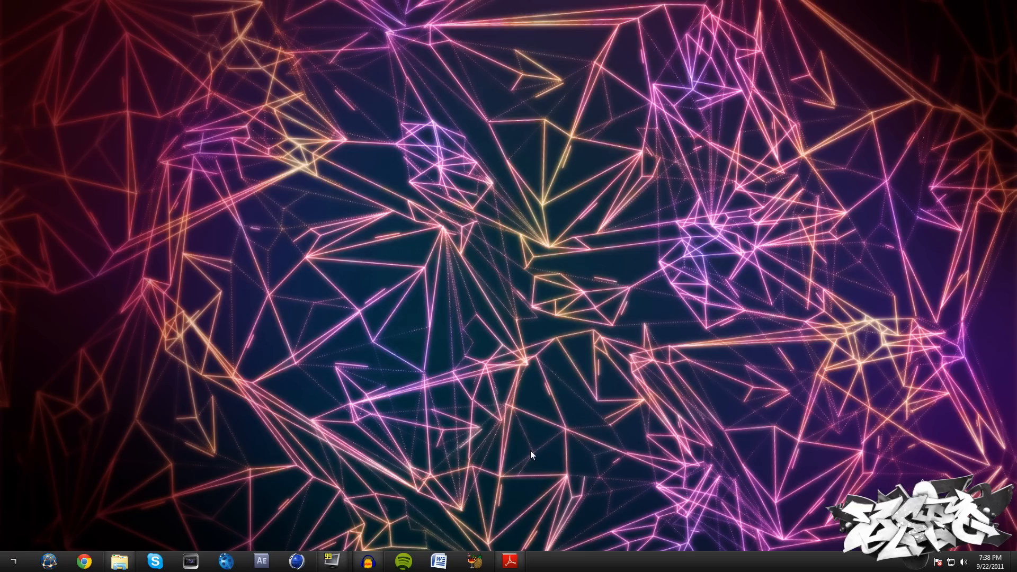
mouse_move(244, 310)
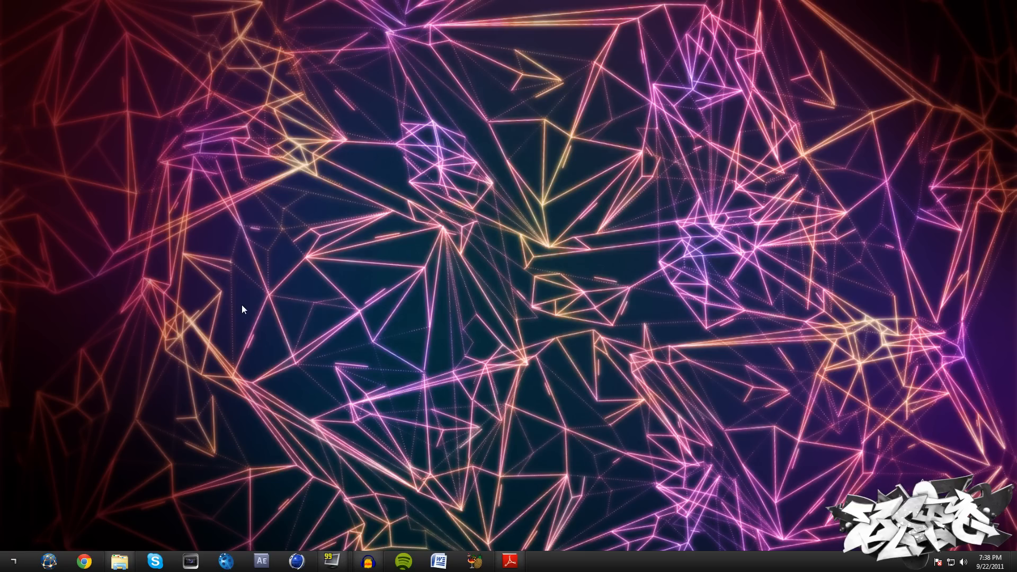
mouse_move(163, 370)
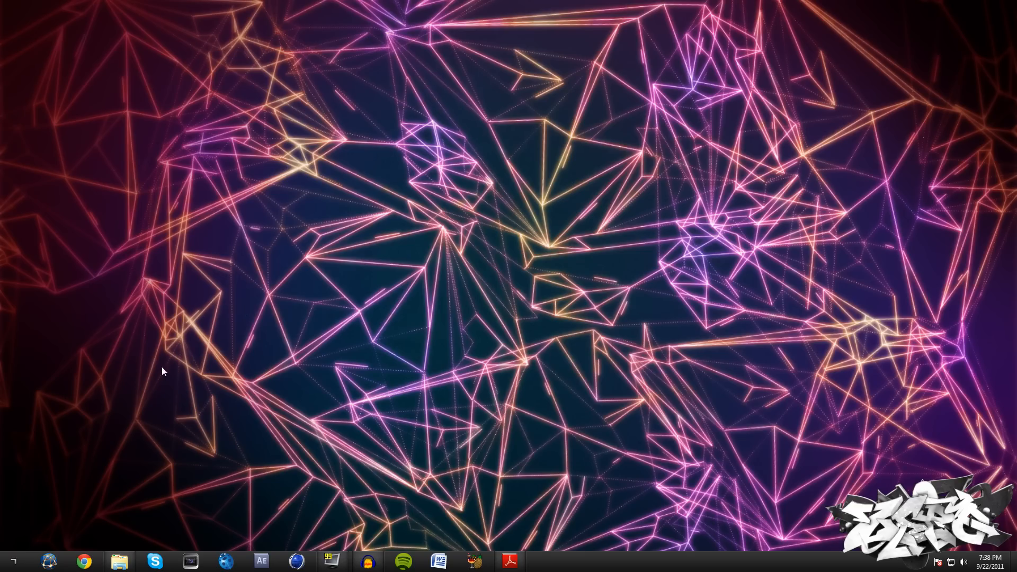
mouse_move(182, 464)
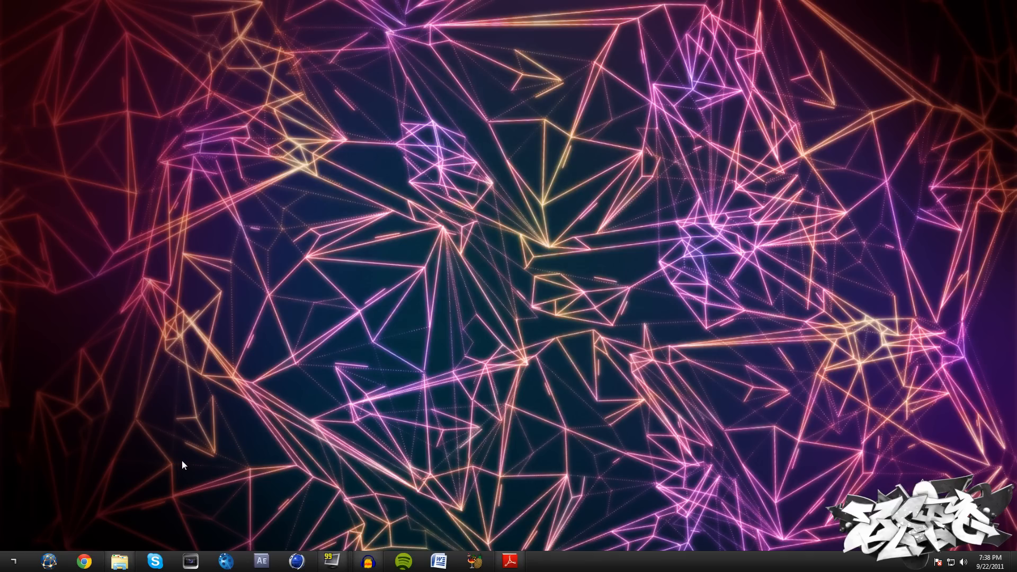
mouse_move(326, 429)
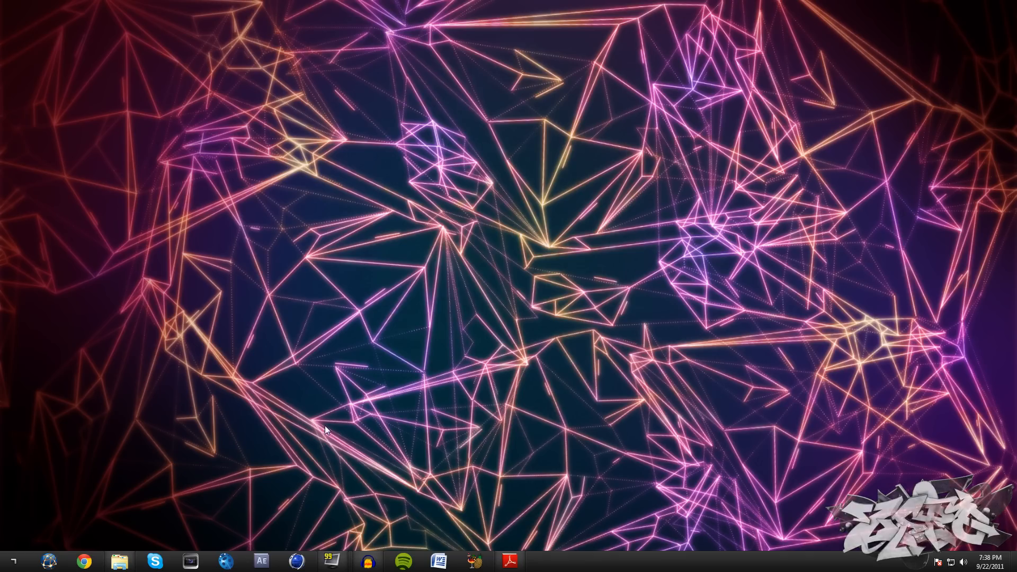